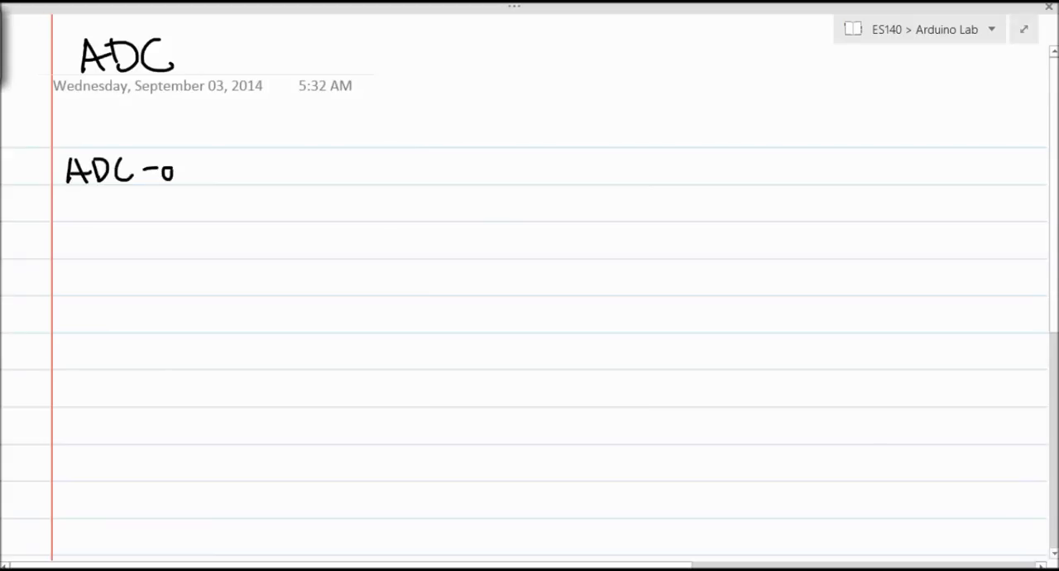
Handwrite 'ADC - analog to digital conversion' and sketch a sine-like wave on axes.
text(analog 1)
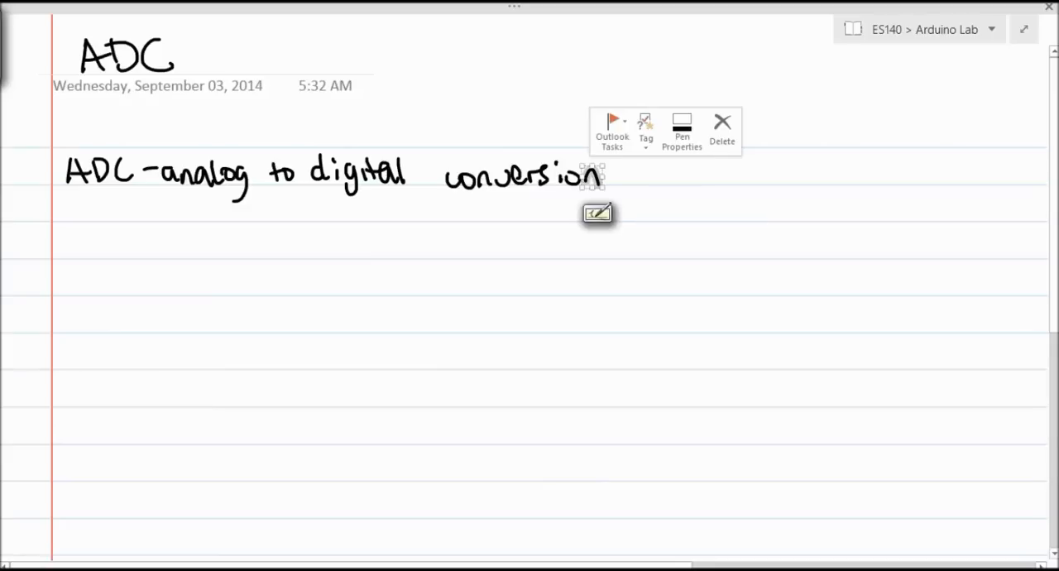
drag(180, 227, 214, 430)
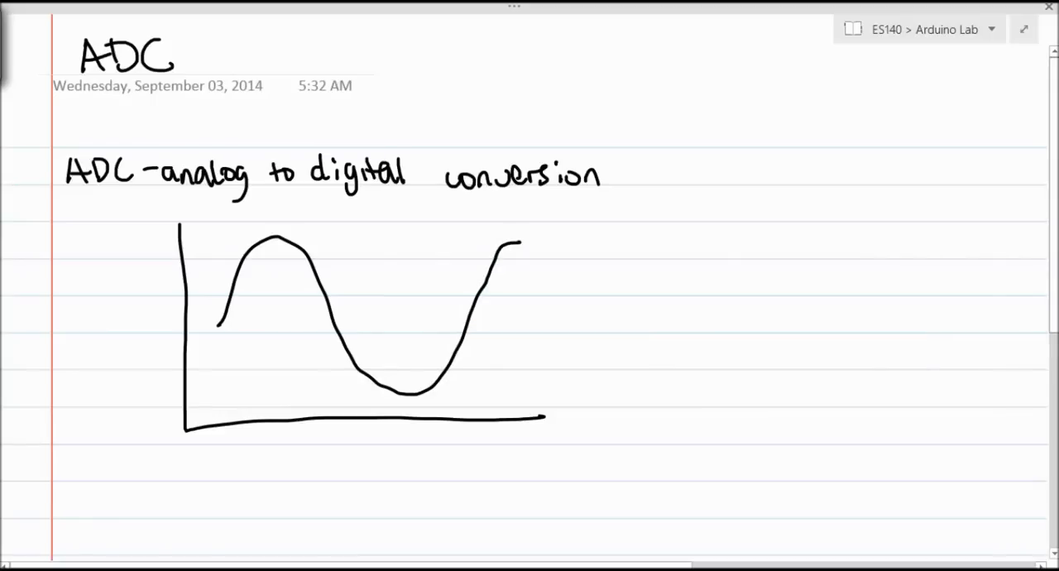
scroll(down, 3)
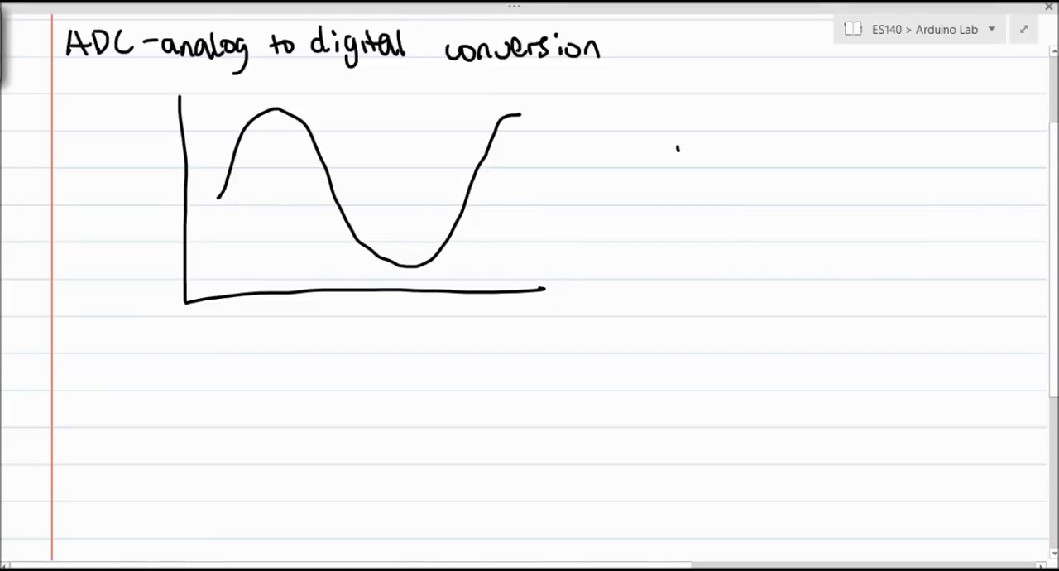
Handwrite 'Digital', 'HIGH = 5V' and 'LOW = 0V' to the right of the wave.
text(Digita)
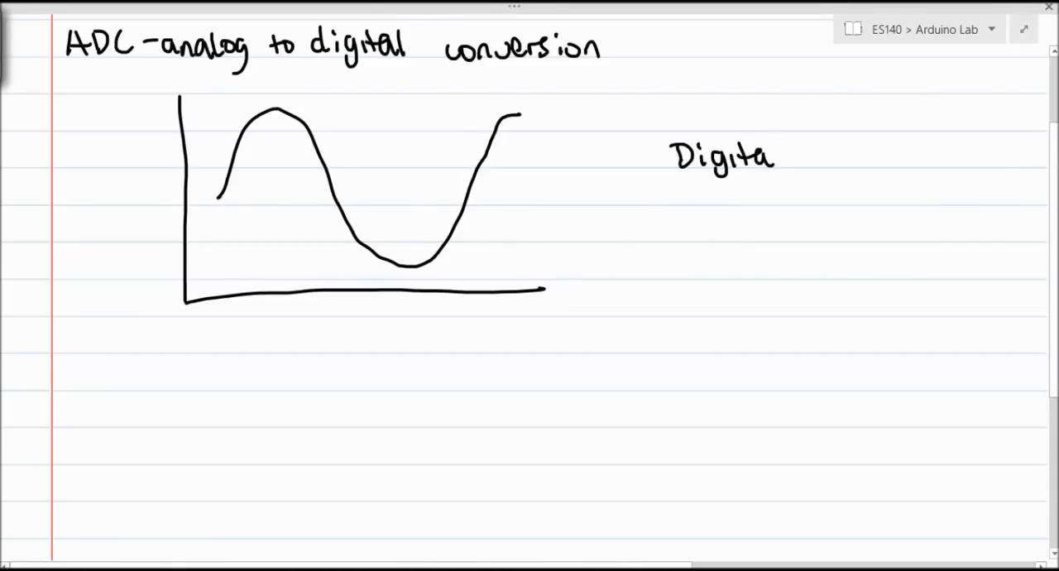
text(HT)
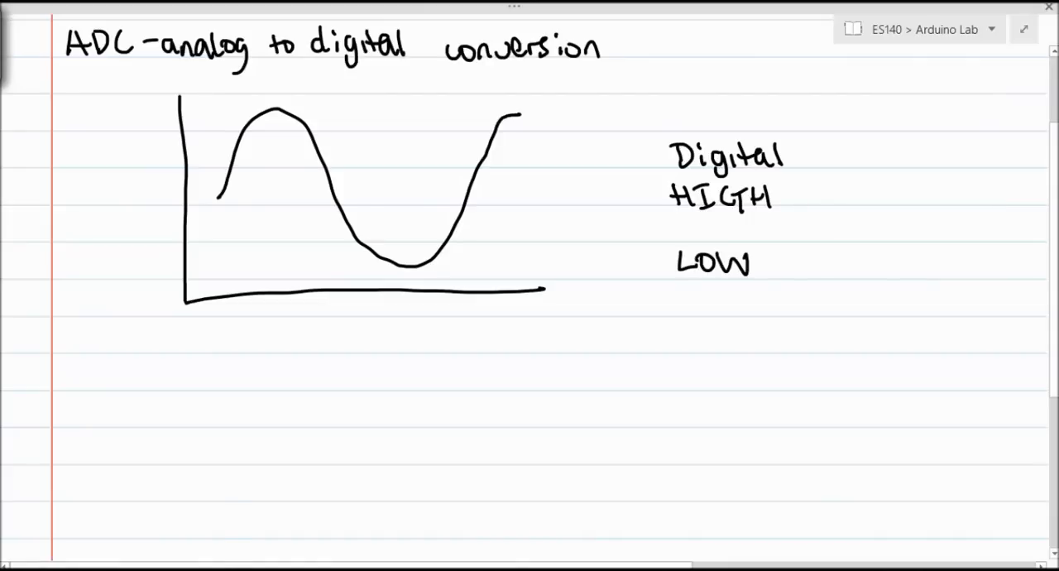
text(- 5V)
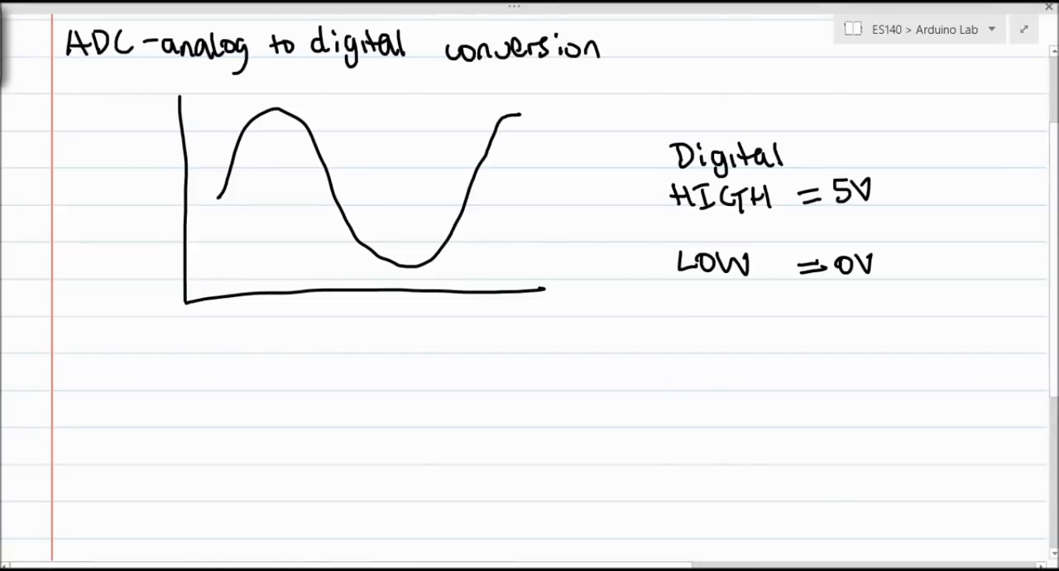
Handwrite '2^10 = 1024' below the wave and bracket the HIGH/LOW voltage notes.
drag(124, 365, 115, 385)
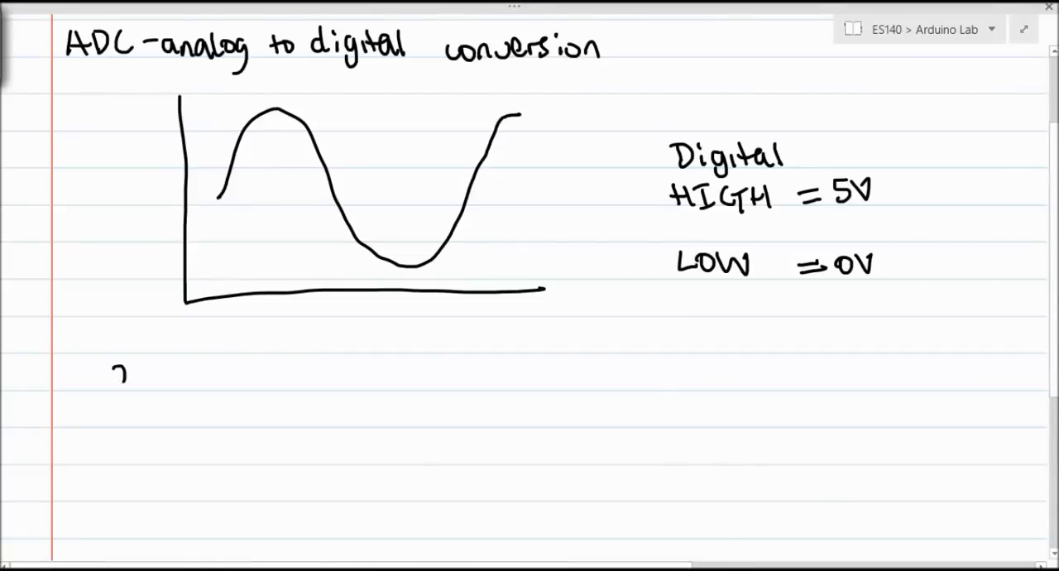
text(2^10 = 1)
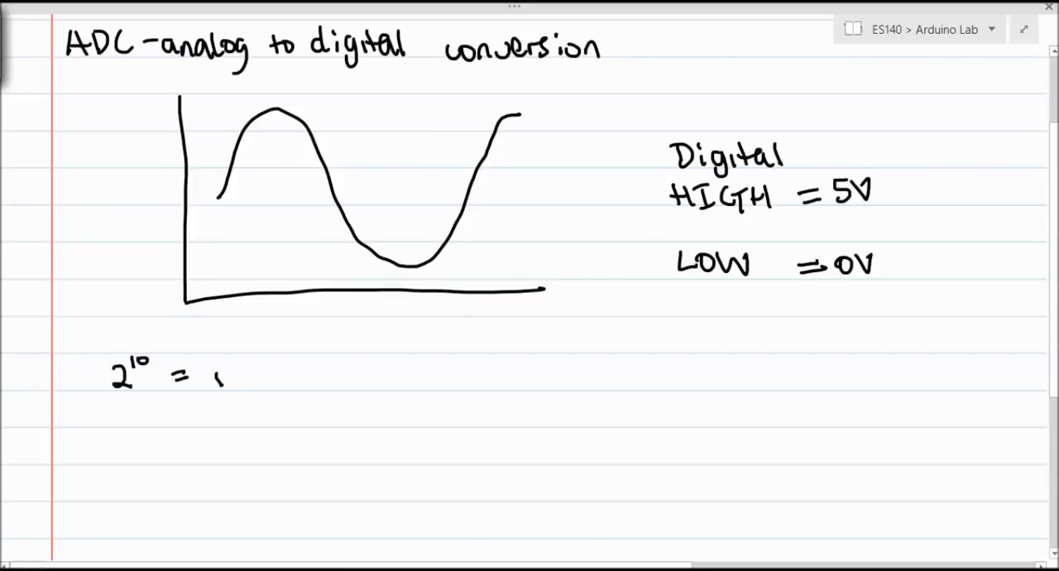
text(024)
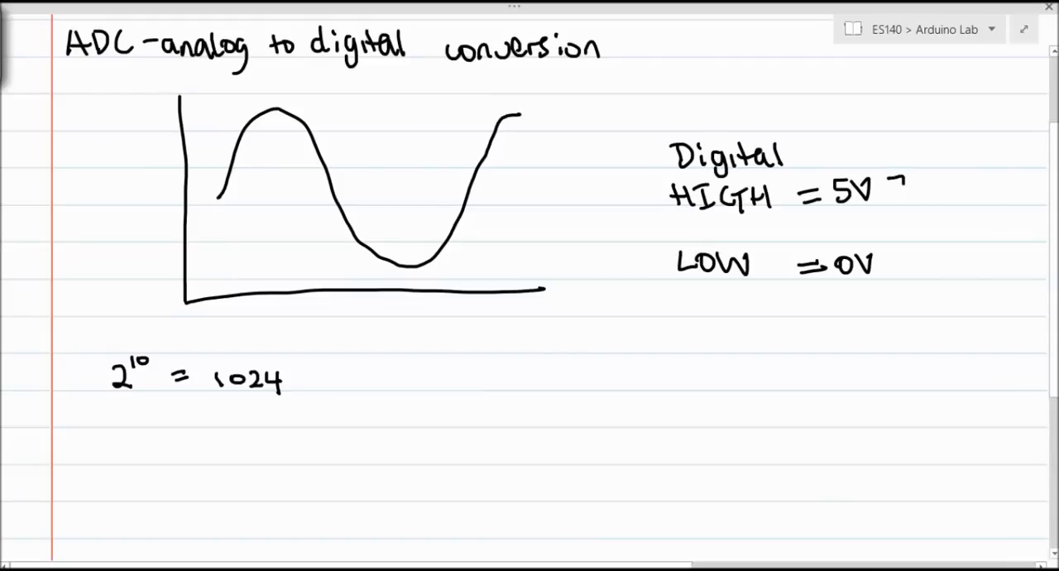
drag(902, 182, 897, 285)
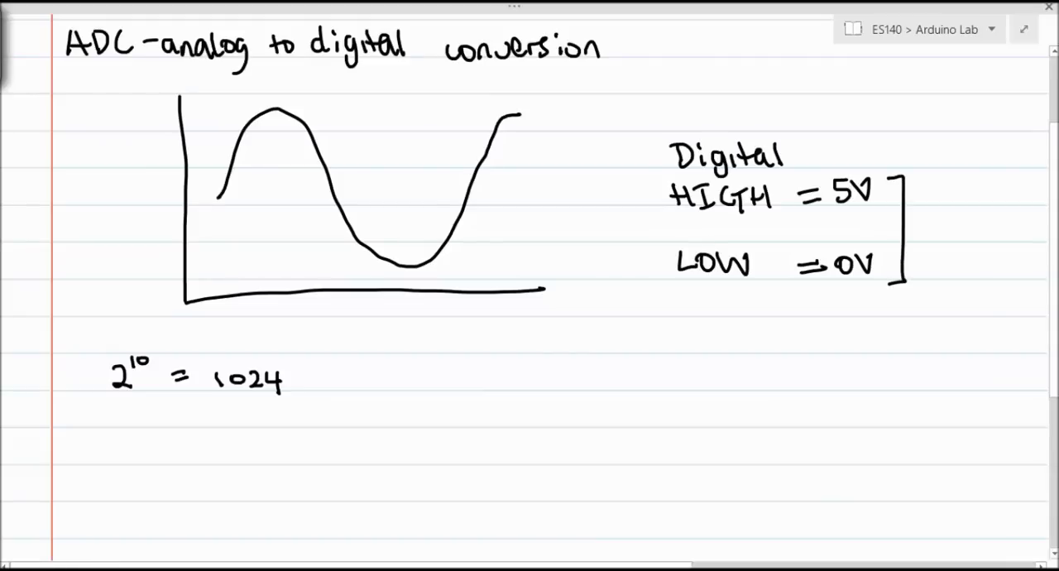
scroll(down, 3)
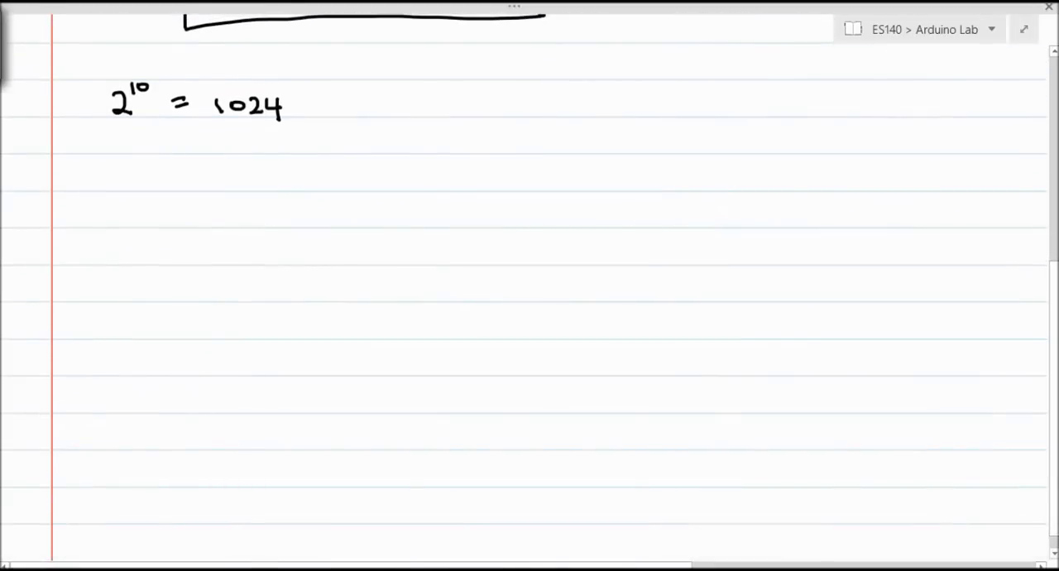
Write 0 = 0V and 1023 = 5V joined by dotted lines, with ranges '1 - 1024' and '0 - 1023'.
drag(231, 169, 244, 184)
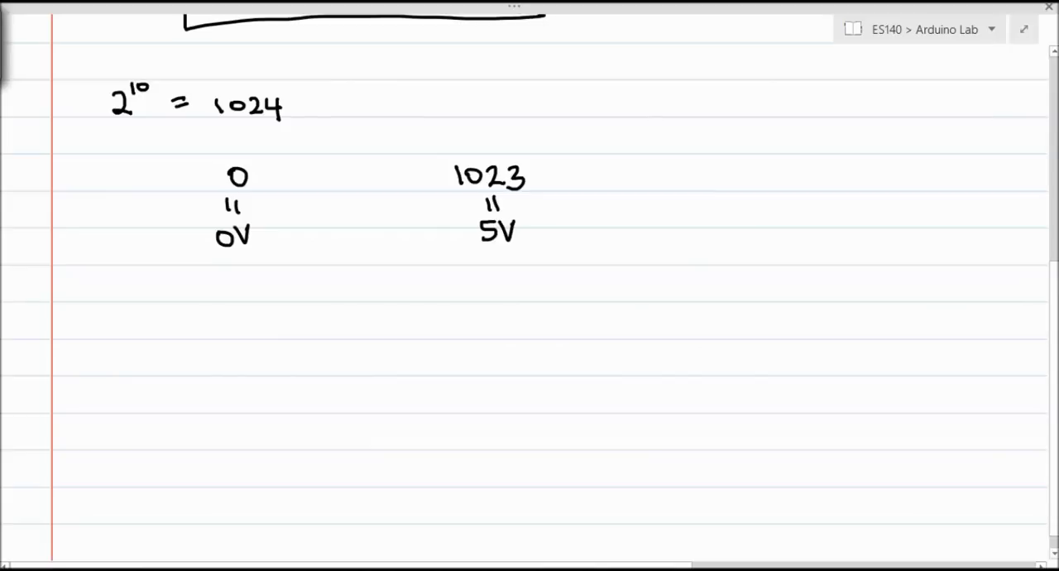
drag(476, 70, 522, 68)
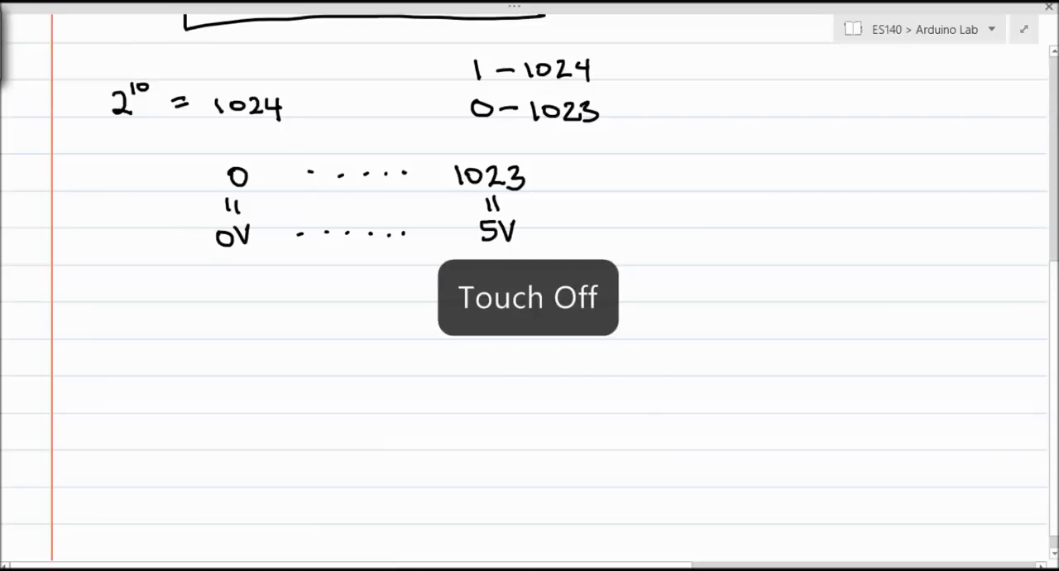
click(528, 297)
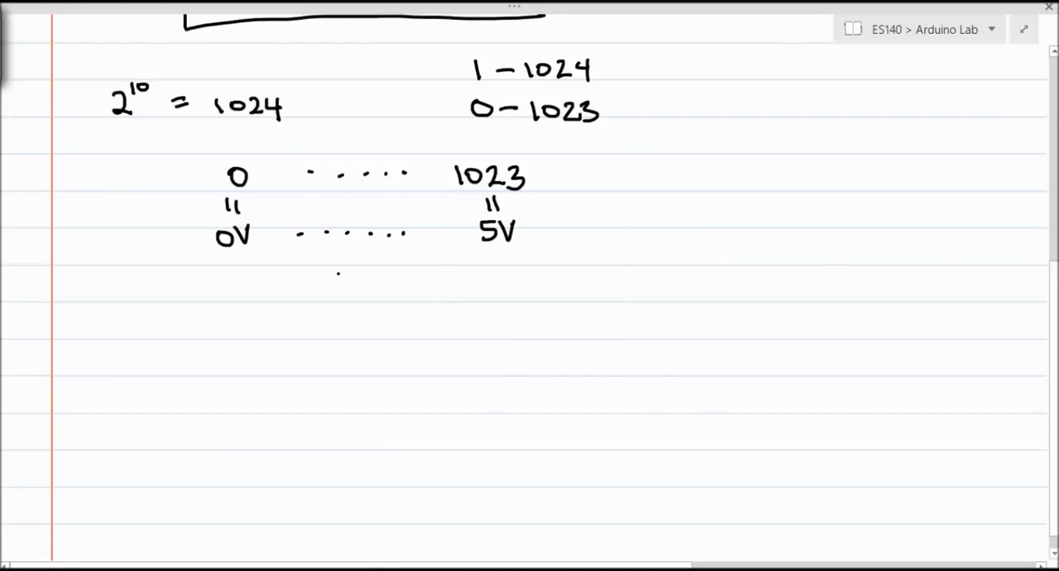
Label '2.5V' at the midpoint with an up arrow and write 'is/of = is/of' below.
text(2.5V)
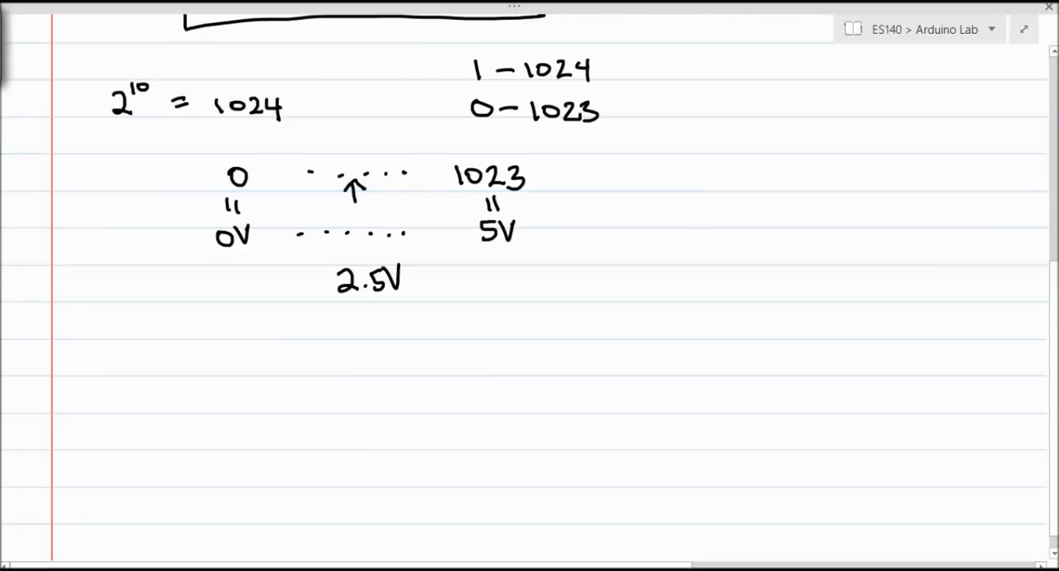
scroll(down, 3)
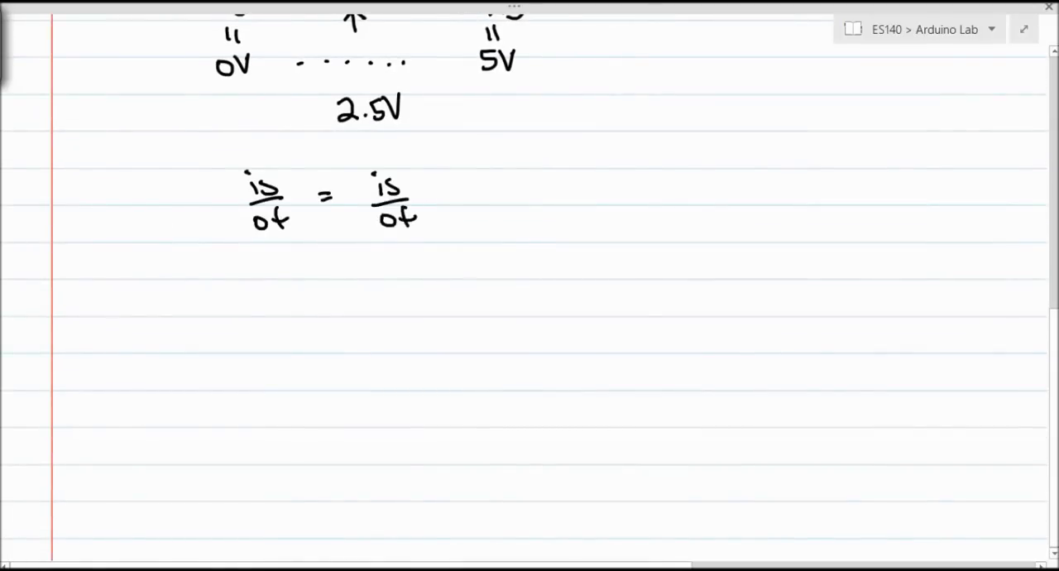
Cross the equals sign, then write 'rawADC / Max # of states = voltage / reference voltage'.
drag(314, 194, 339, 211)
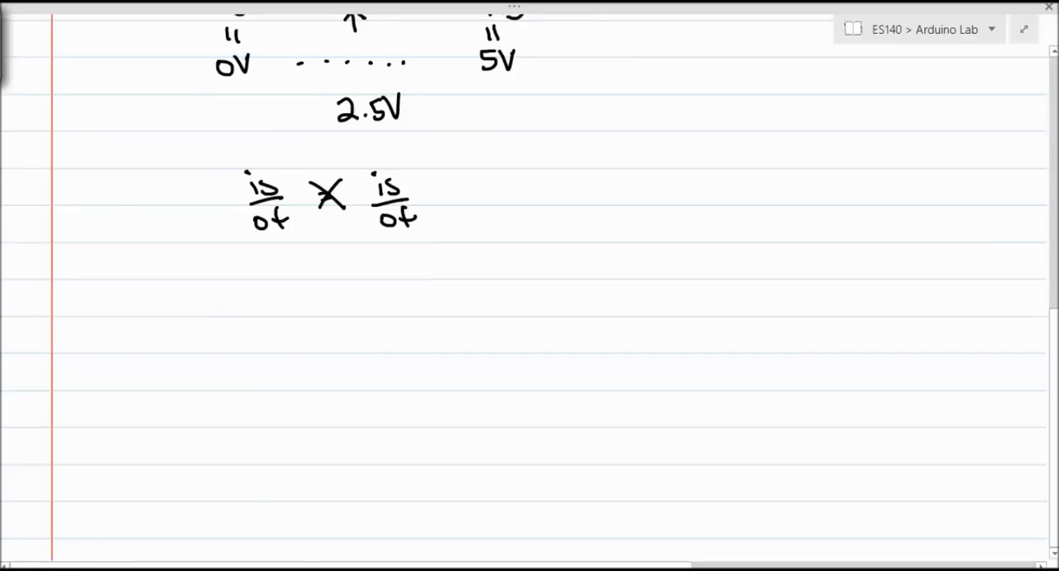
scroll(down, 3)
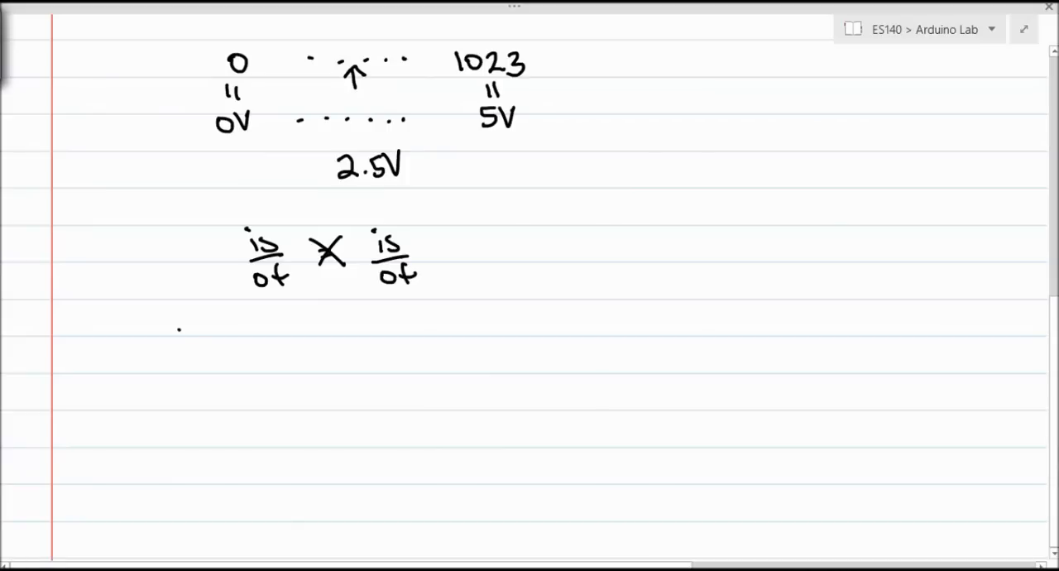
text(rawAI)
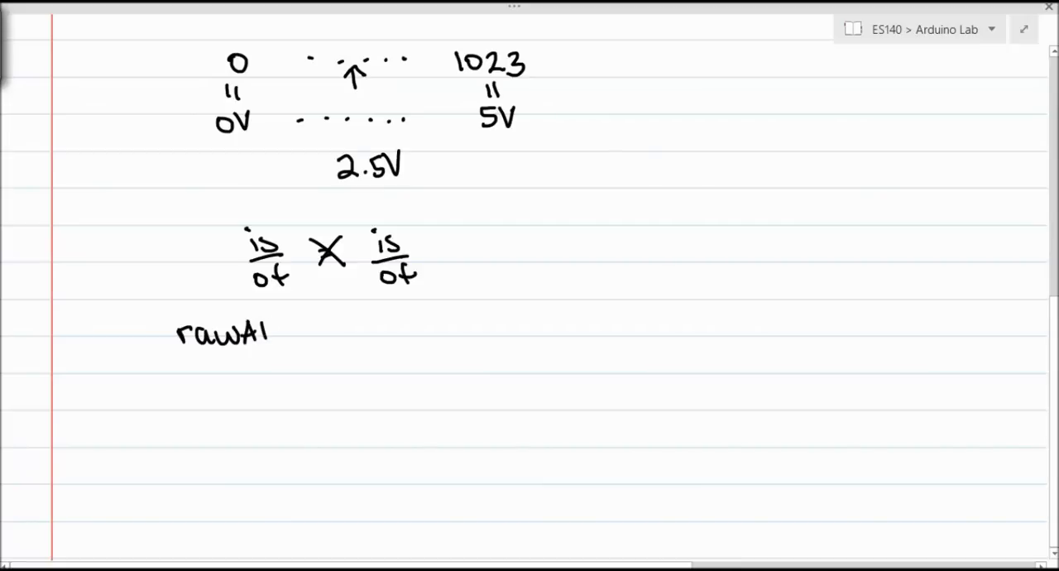
text(DC)
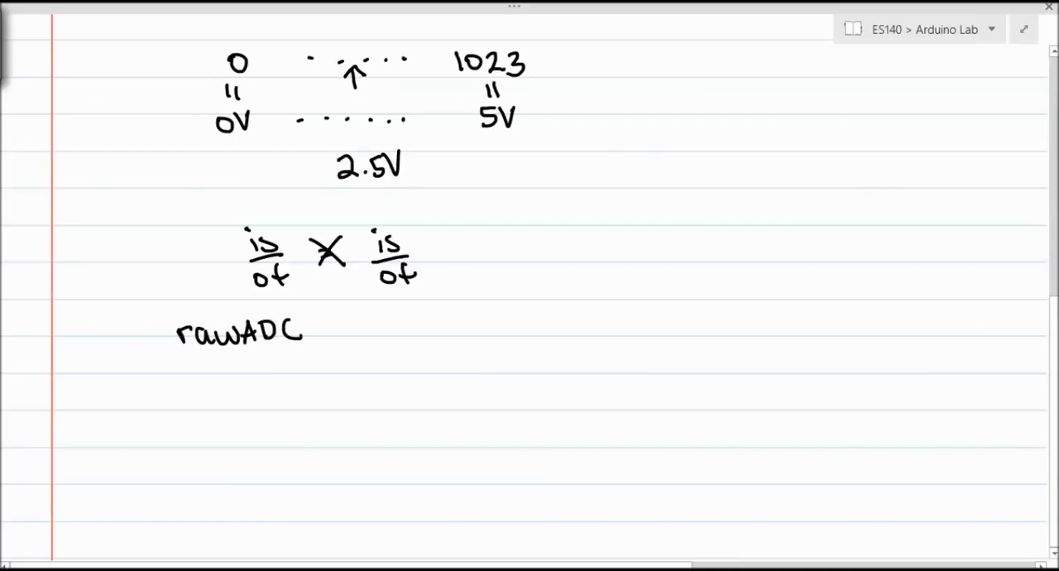
drag(133, 348, 166, 346)
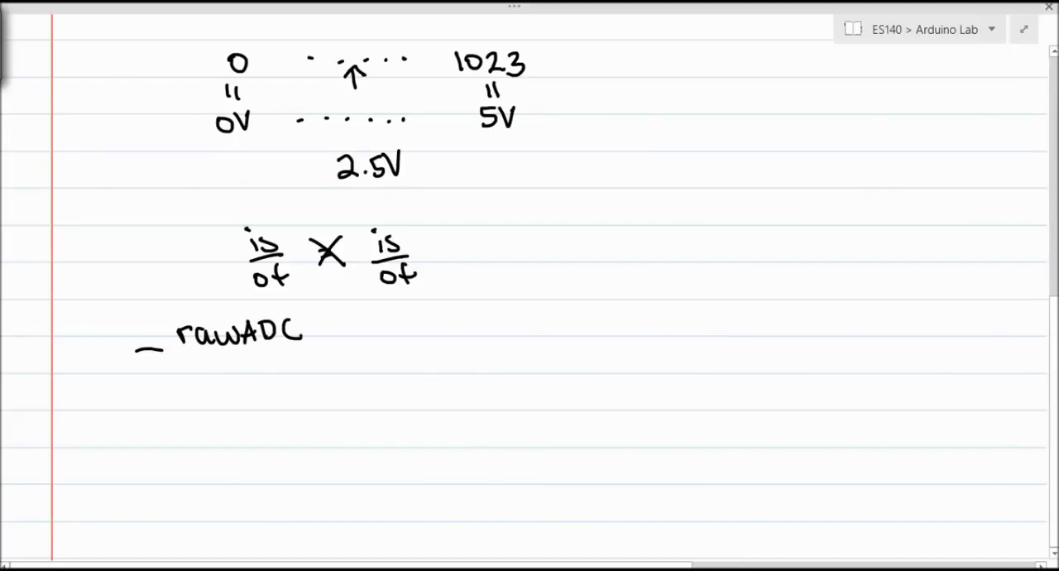
drag(157, 350, 335, 347)
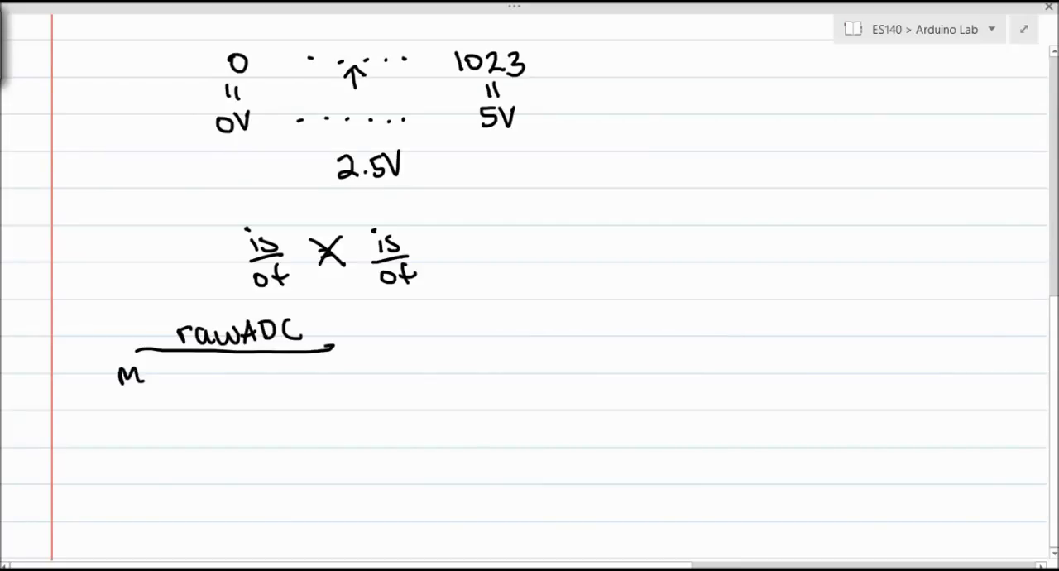
text(Max #of st)
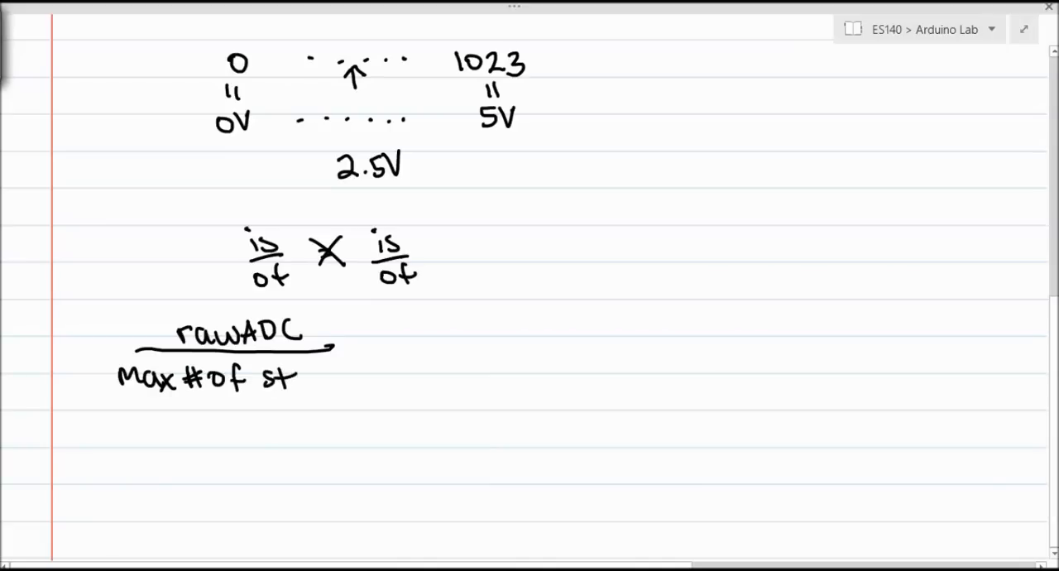
text(ates)
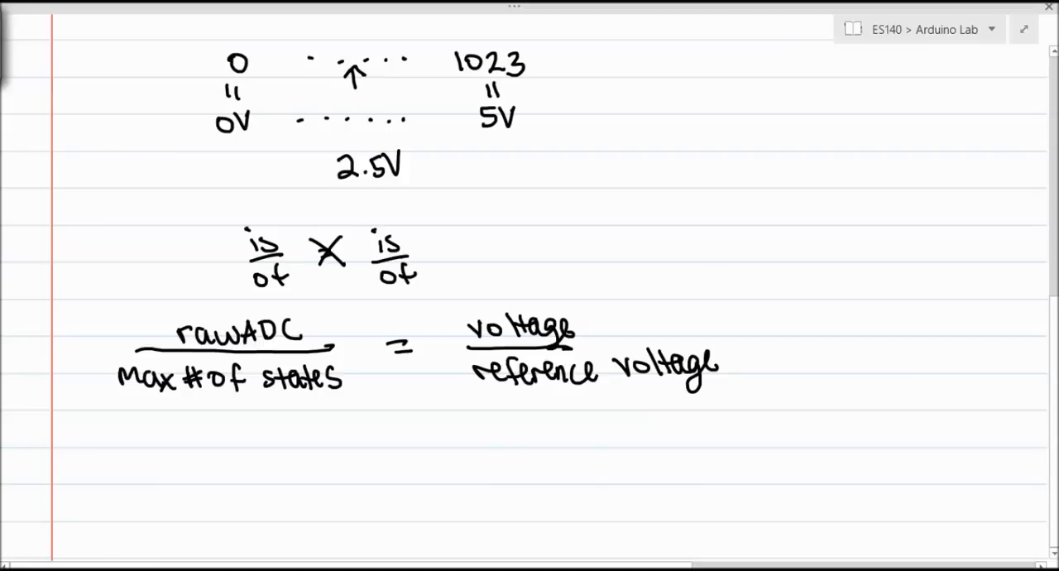
Solve x/1024 = 2.5V/5V as (1024)(2.5V) = (5V)x, giving x = 511.
scroll(down, 3)
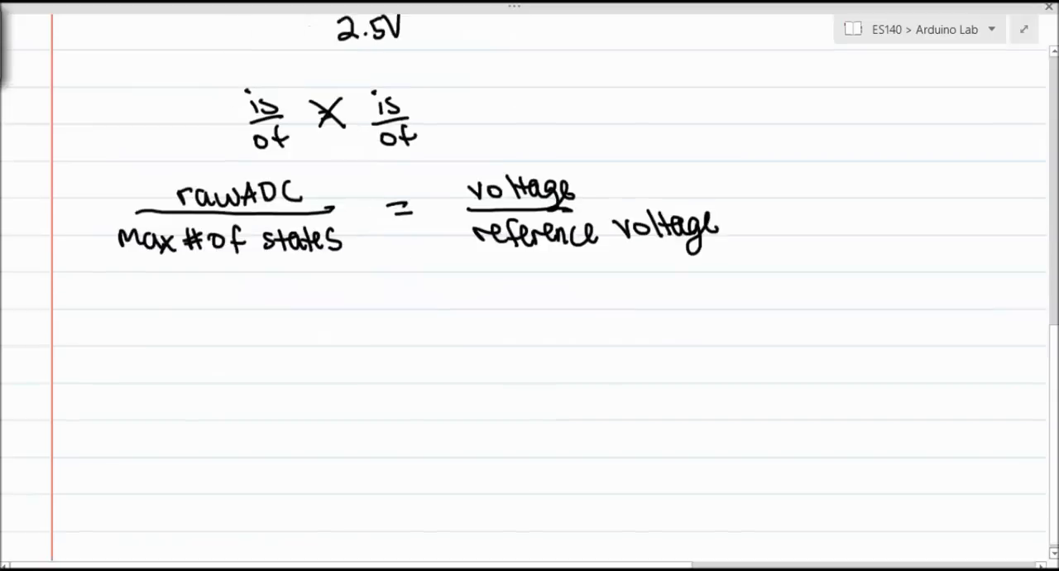
scroll(down, 3)
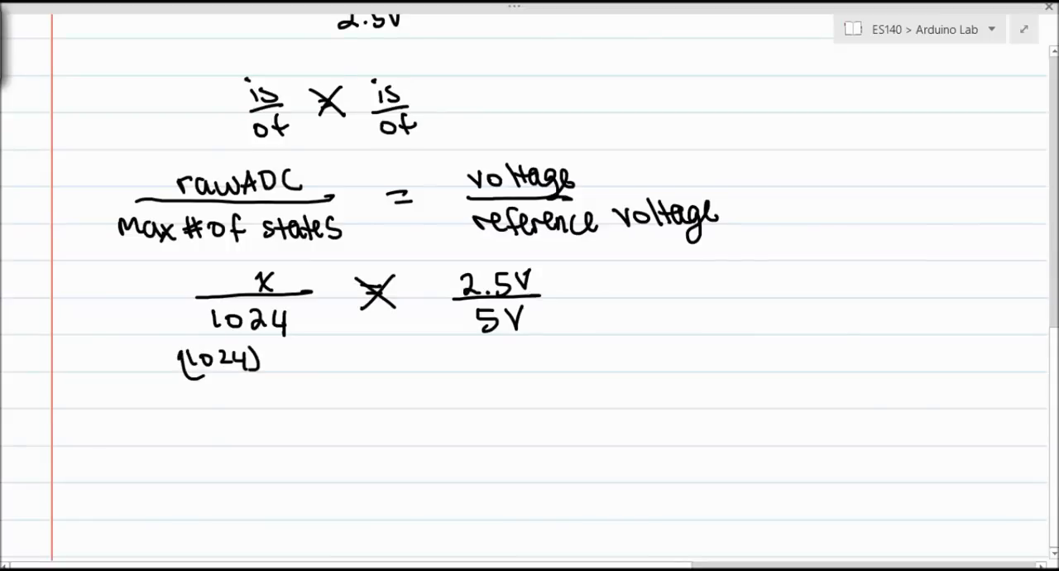
text((2.5V) = (5V)x)
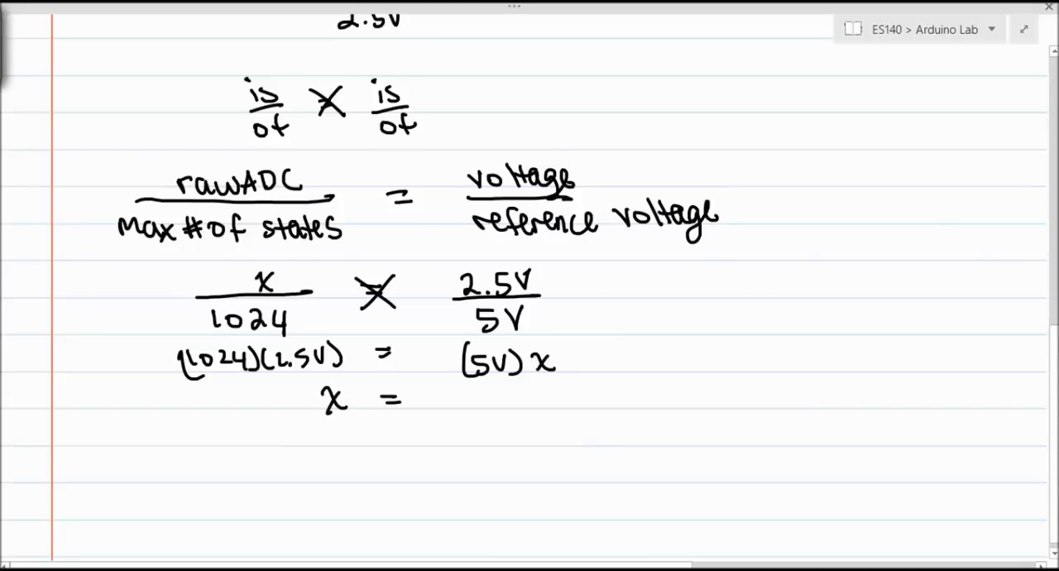
text(511)
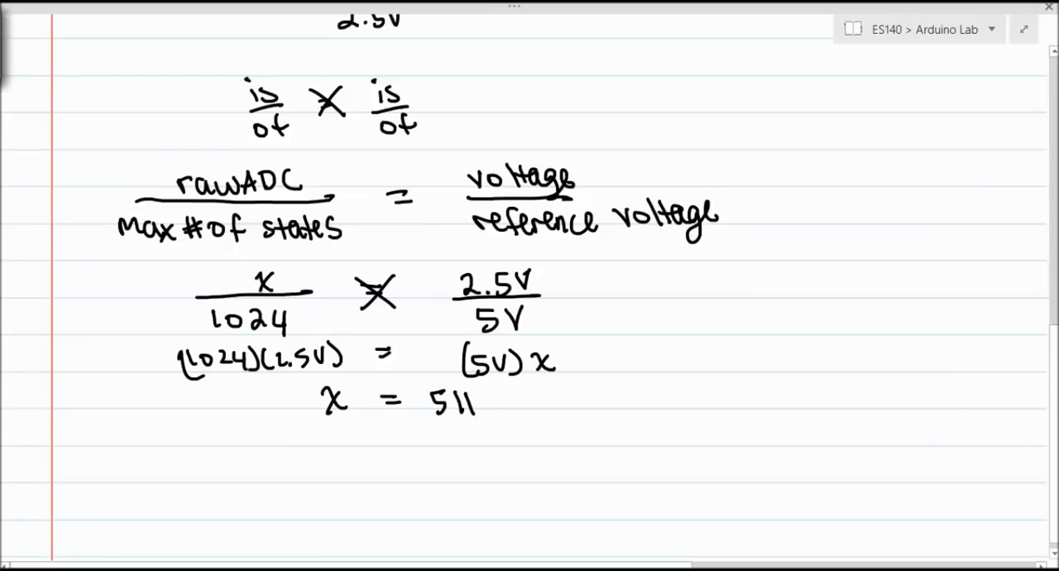
Write '1.25 = 256' beneath the x = 511 result.
text(1.2)
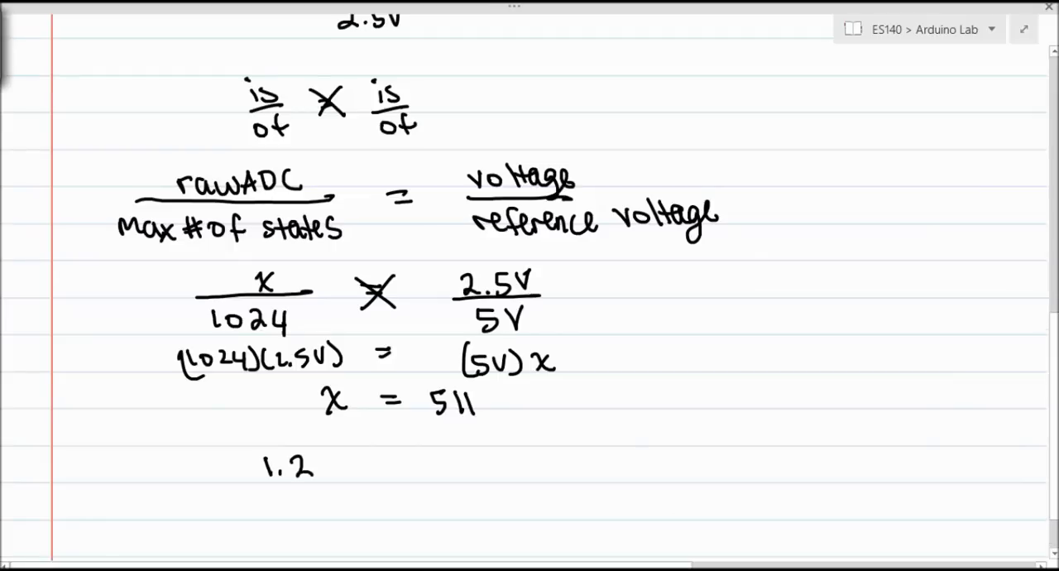
text(5 =)
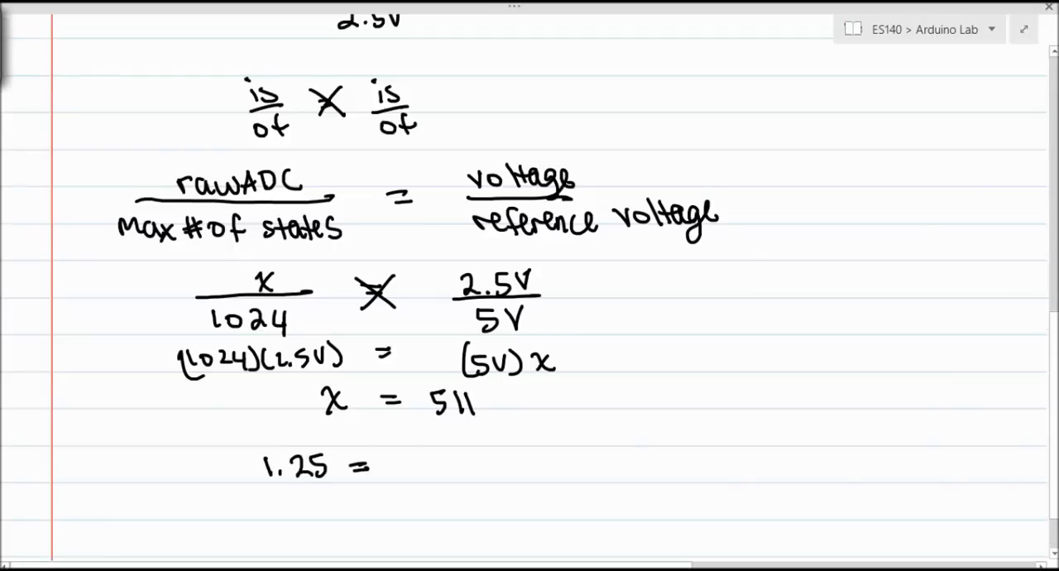
text(25)
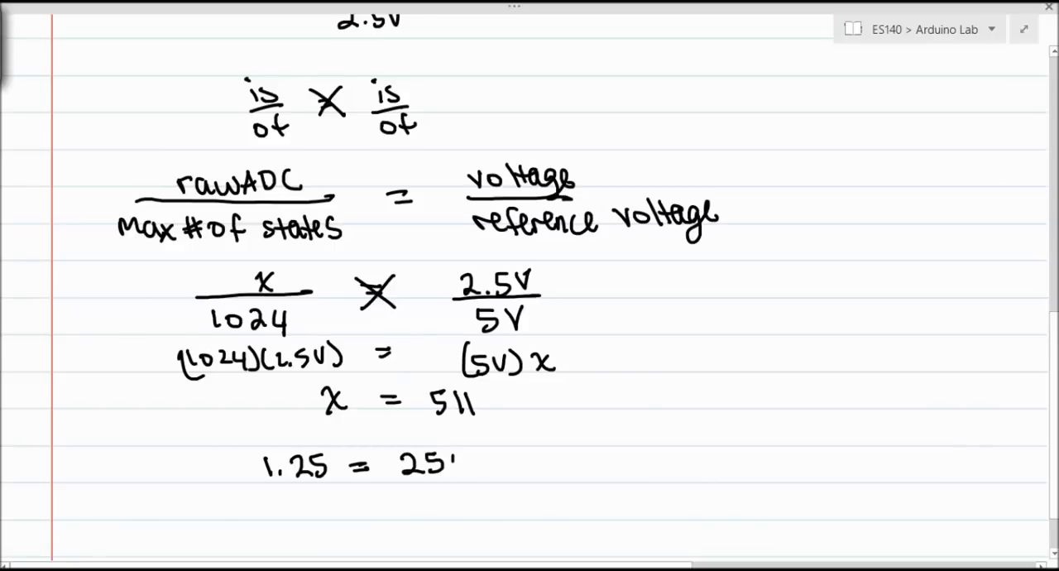
text(6)
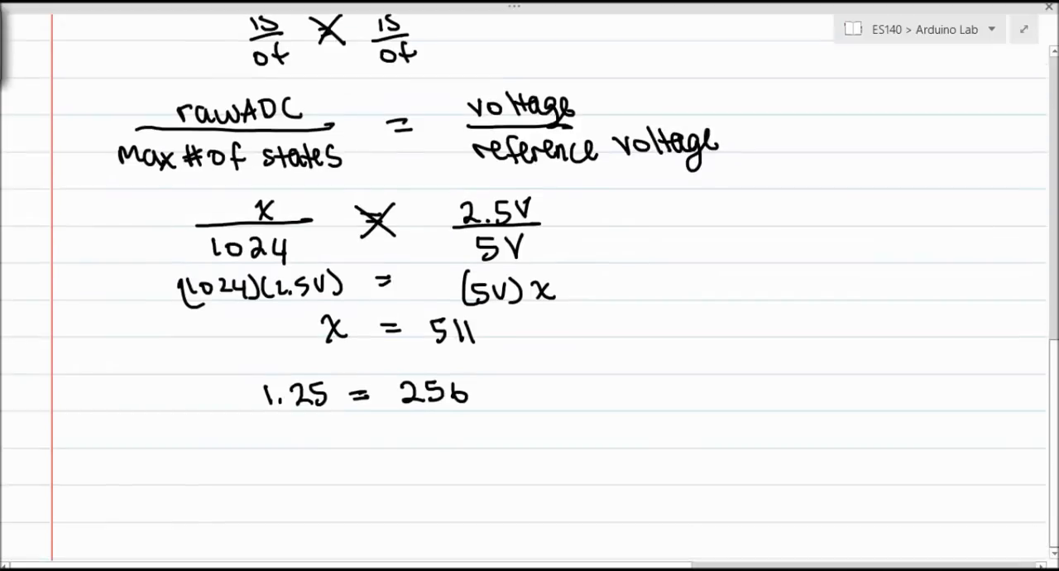
Scroll down and handwrite the heading 'Accelerometer' below the previous work.
scroll(down, 3)
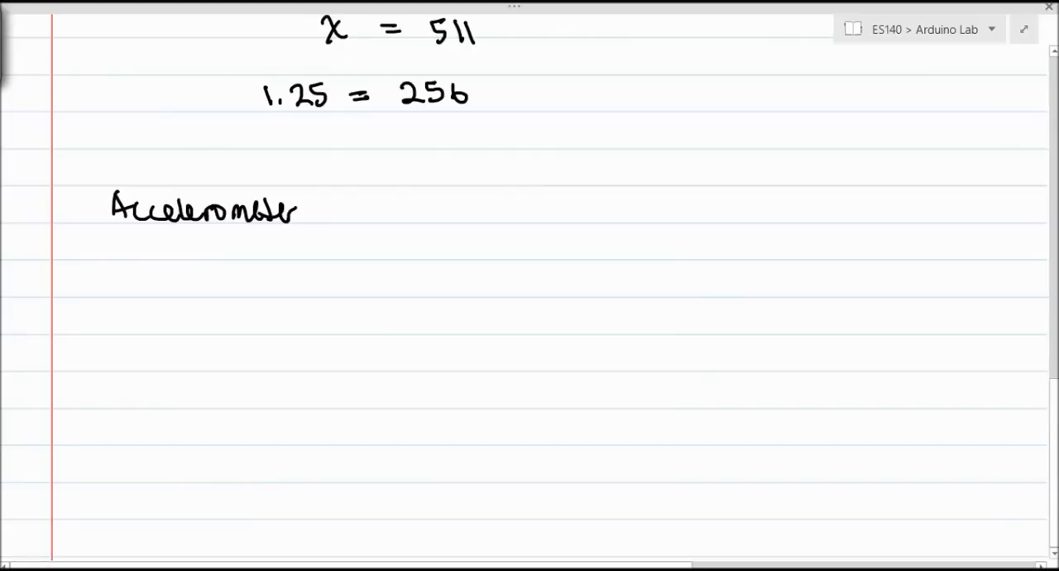
Sketch a tilted board with X, Y and Z axes and start a dash bullet below the heading.
drag(513, 213, 612, 273)
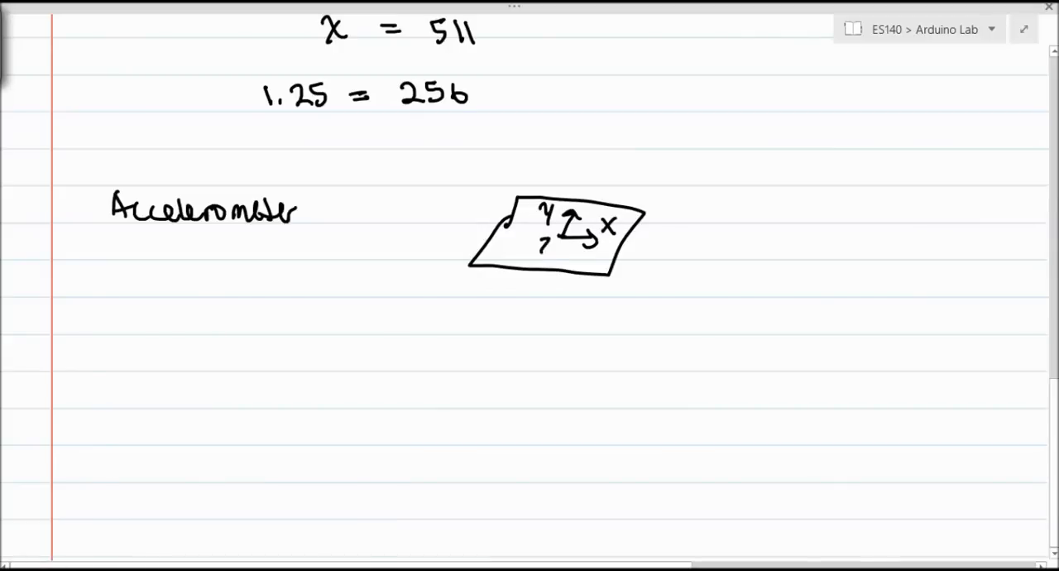
drag(542, 240, 555, 252)
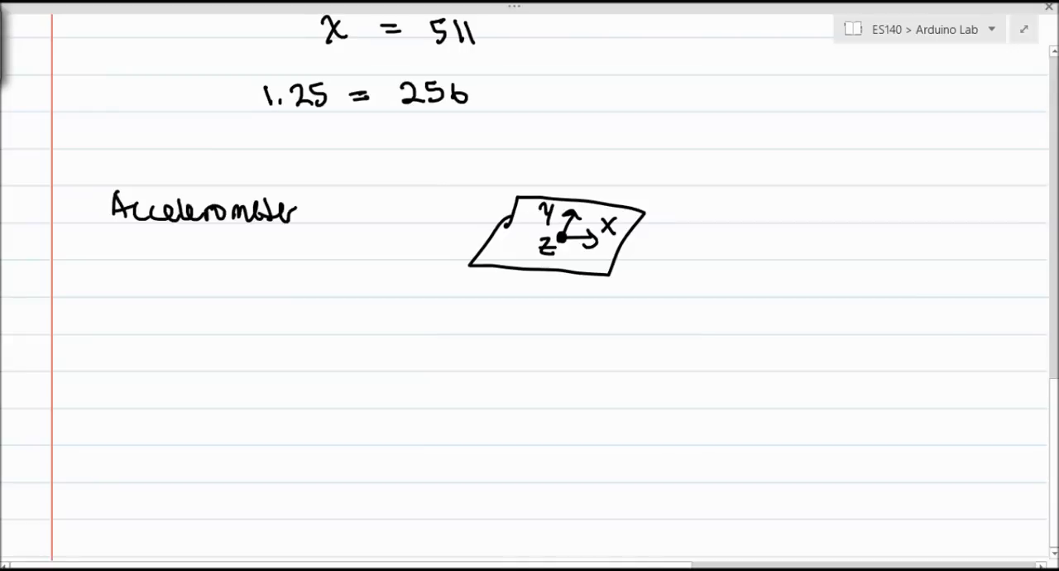
drag(70, 248, 108, 265)
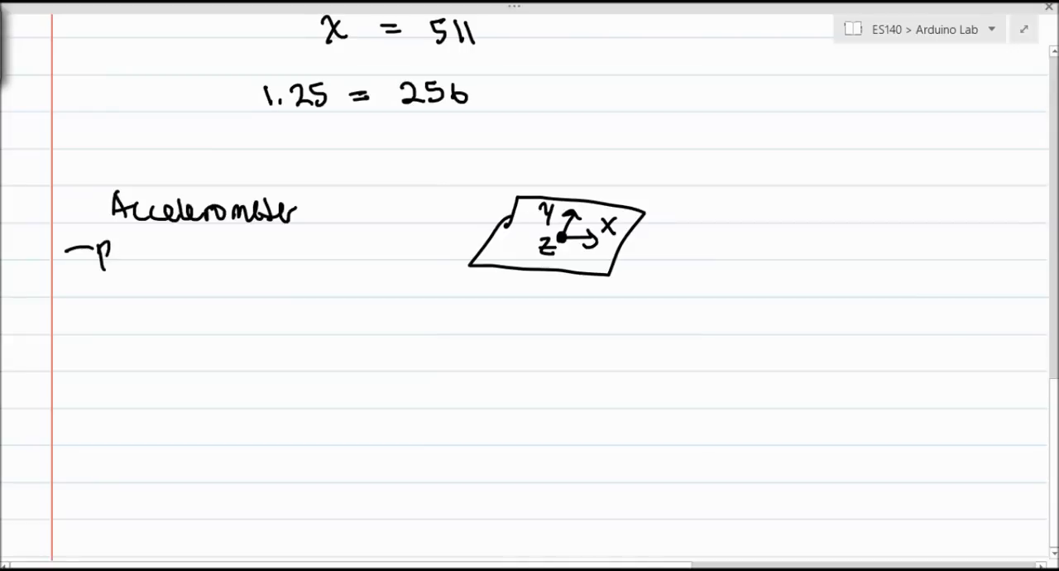
Handwrite bullets that the accelerometer produces a voltage, read as an ADC value.
text(produces a)
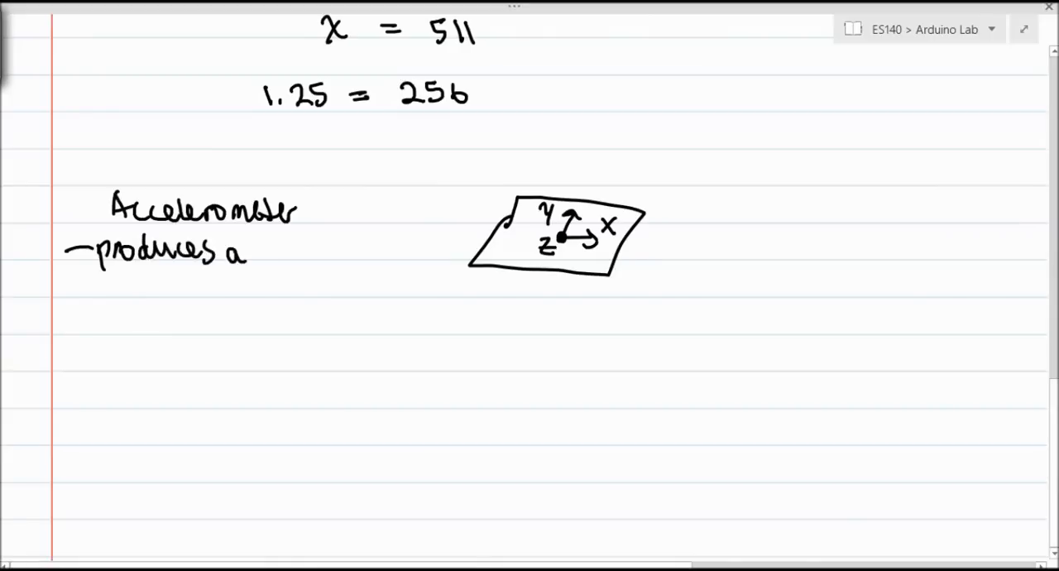
text(voltage)
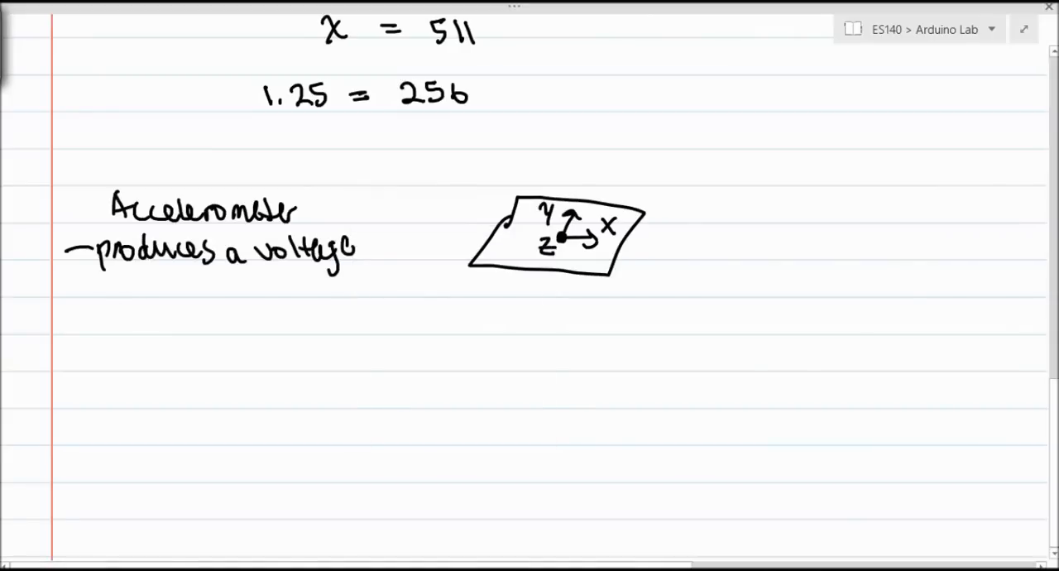
text(Arduino reads it)
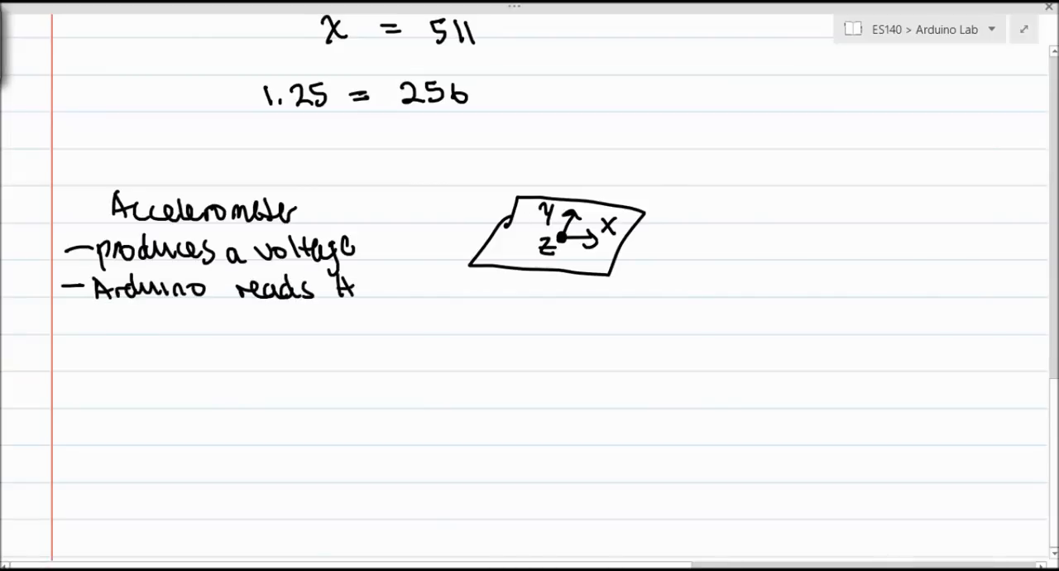
text(ADC)
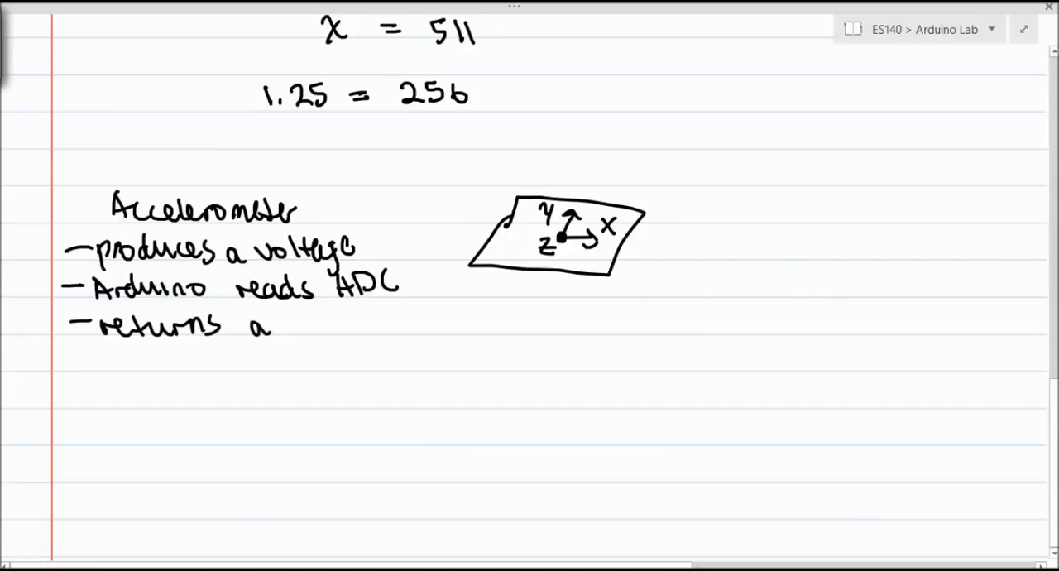
text(n ADC)
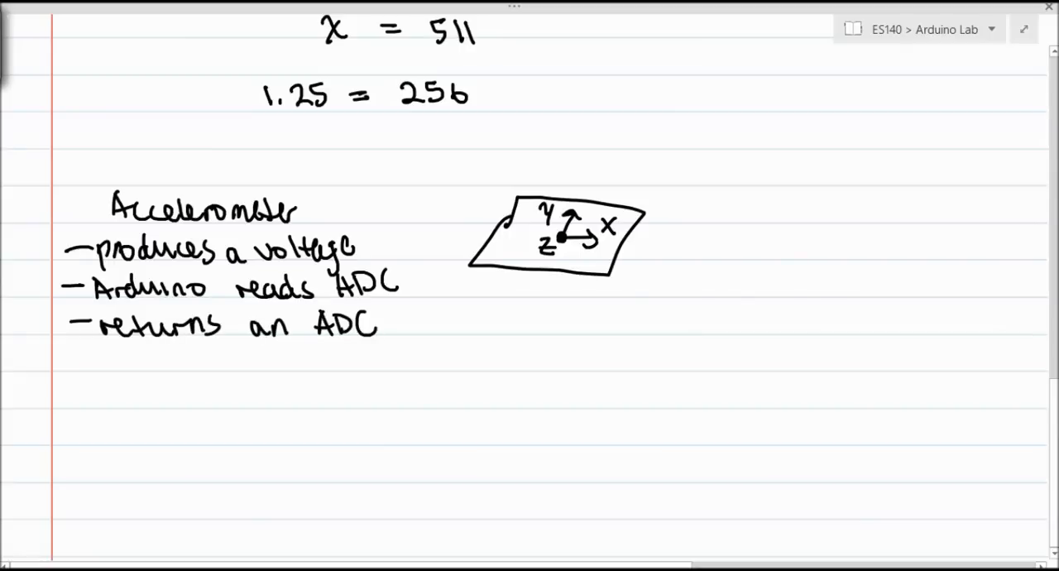
text(value (u)
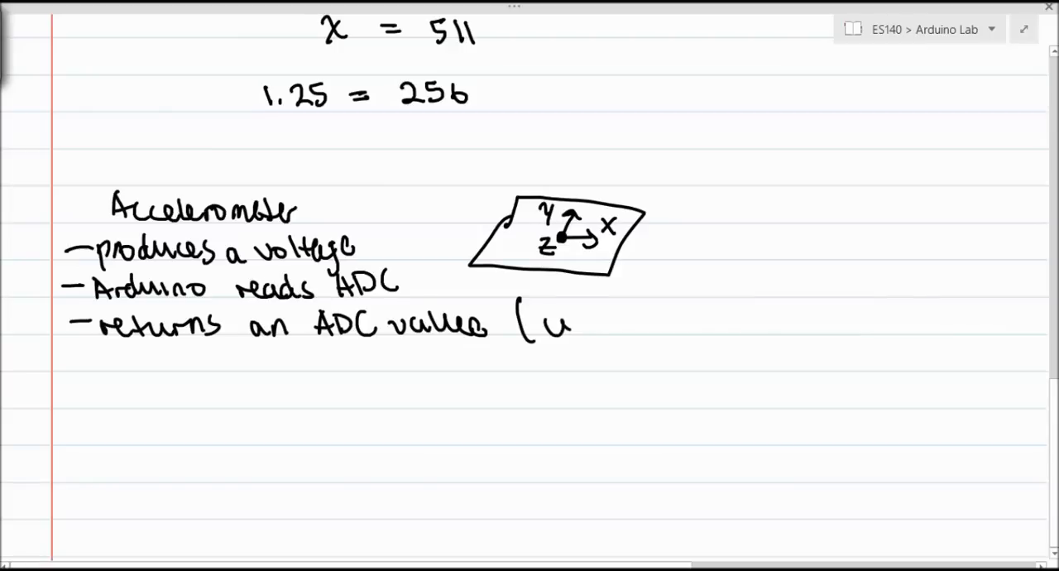
Note the ADC value corresponds to voltage, voltage equals acceleration, and start x, y, z: 505.
text(corresponds to vo)
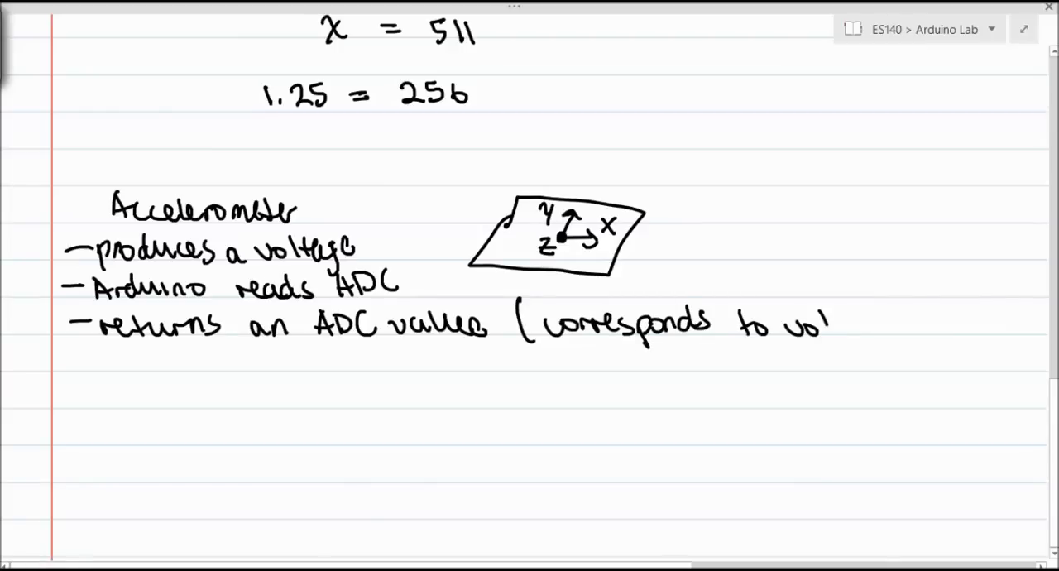
text(ltage))
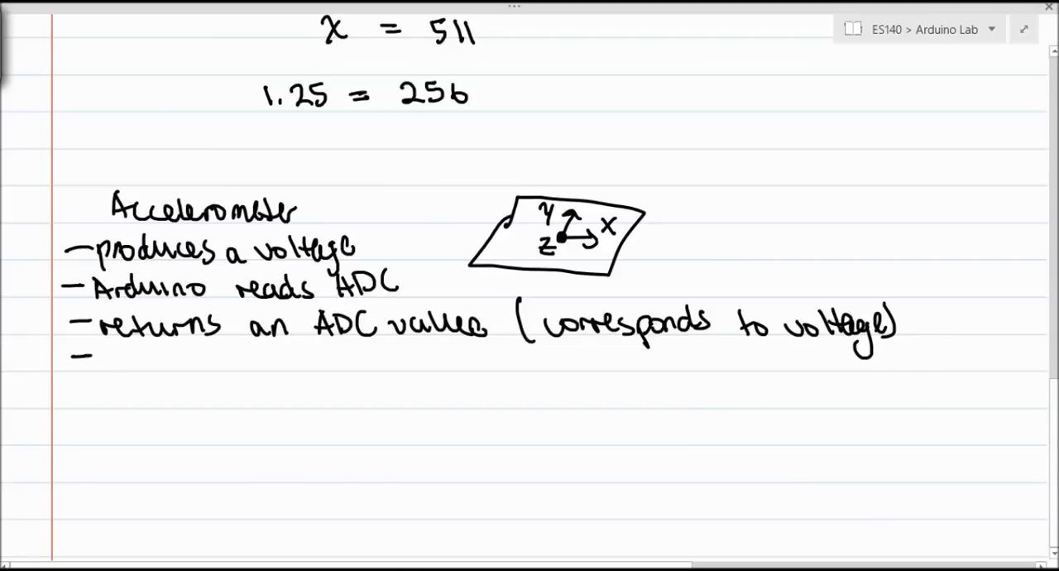
text(volta)
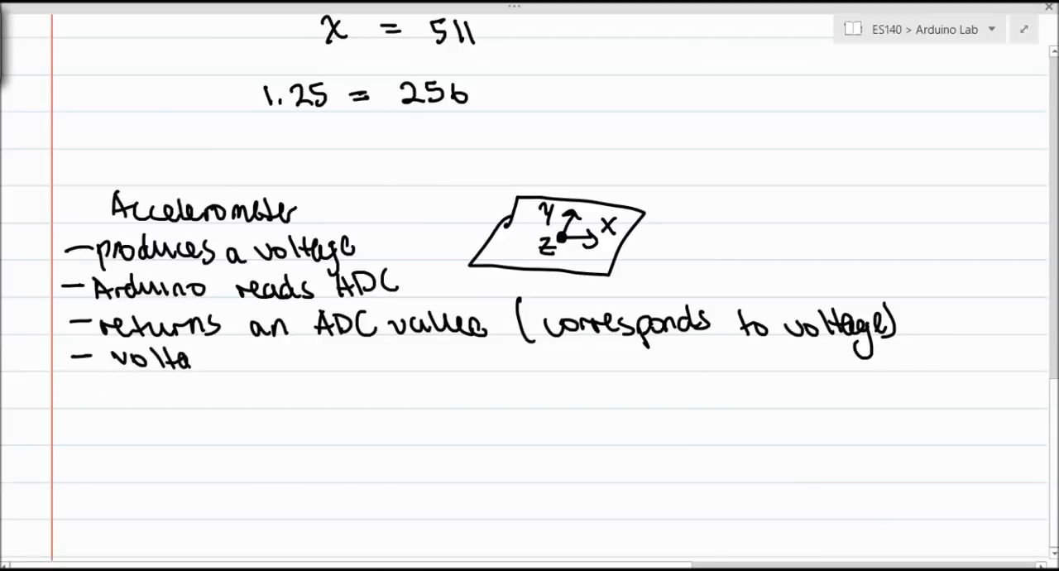
text(ge = acceleration)
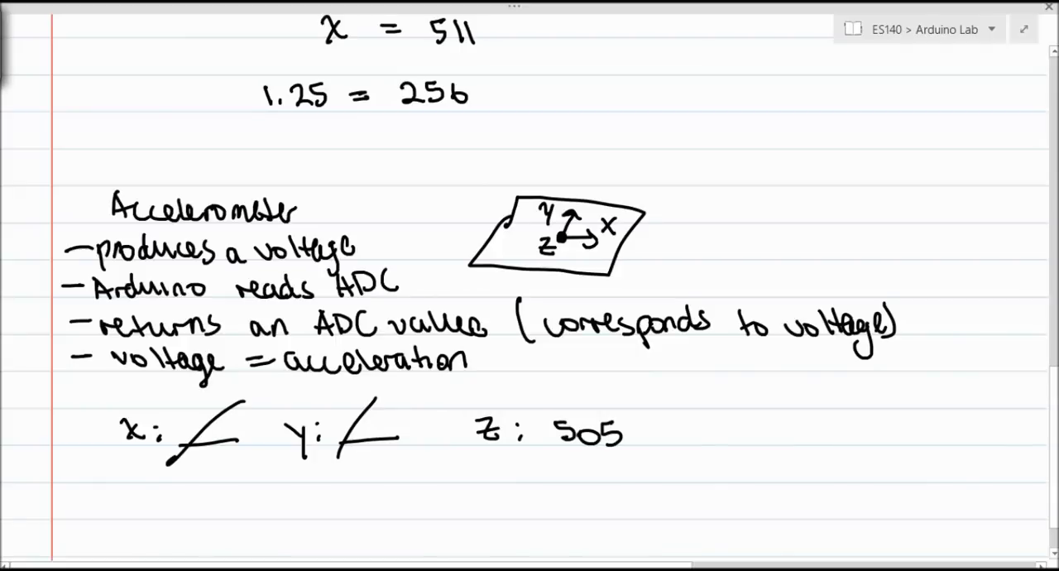
Handwrite the proportion 505/1024 = x/5 for the Z reading and solve it as x = 2.45V.
scroll(down, 3)
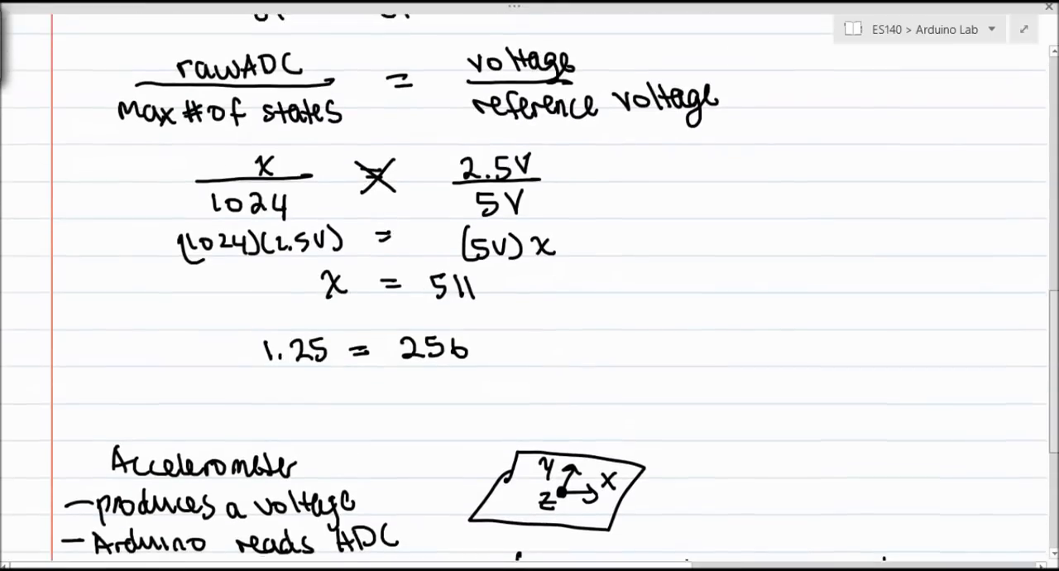
scroll(down, 3)
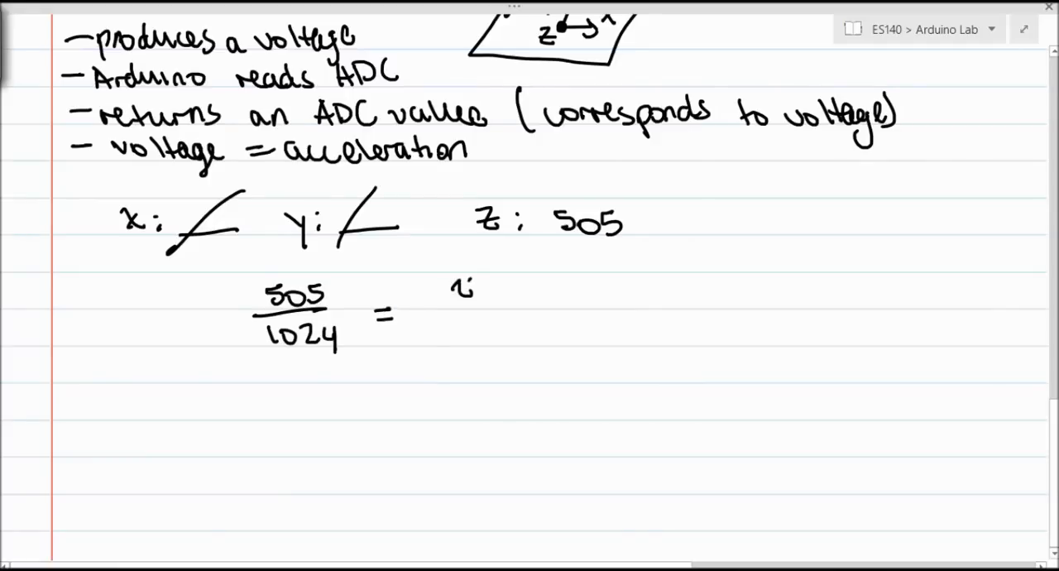
drag(464, 285, 468, 331)
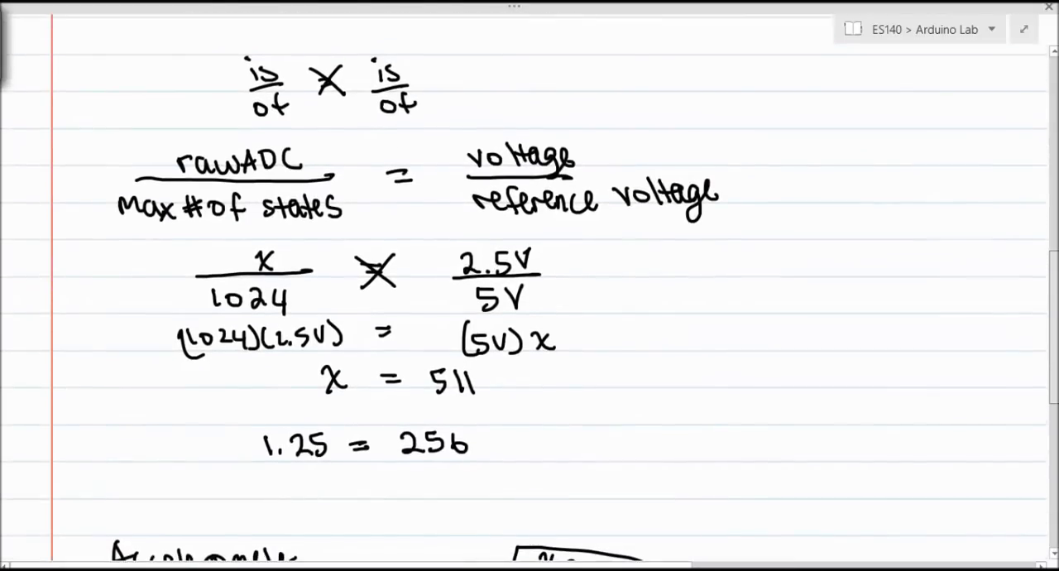
scroll(down, 3)
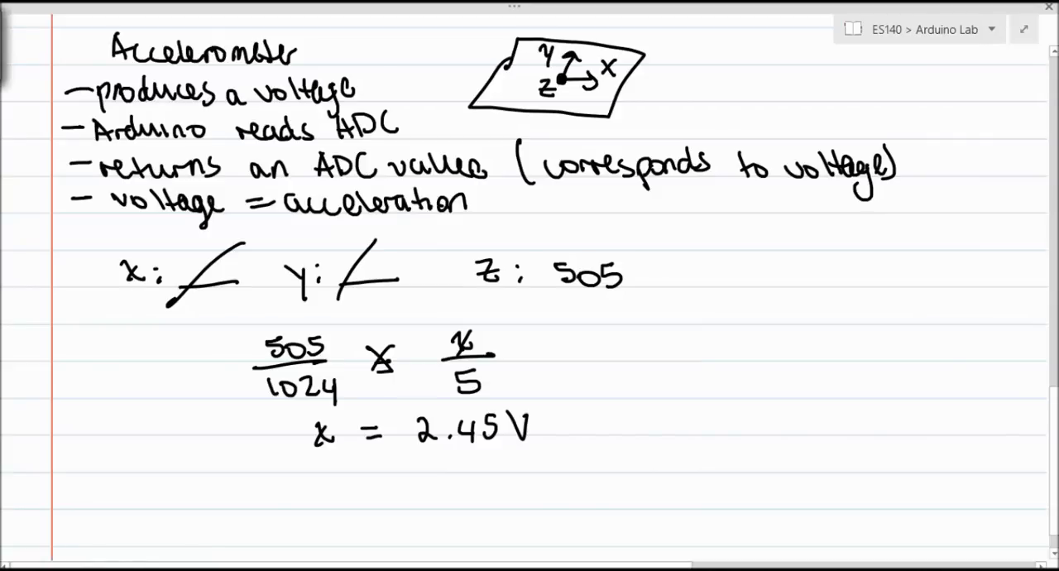
drag(411, 455, 524, 455)
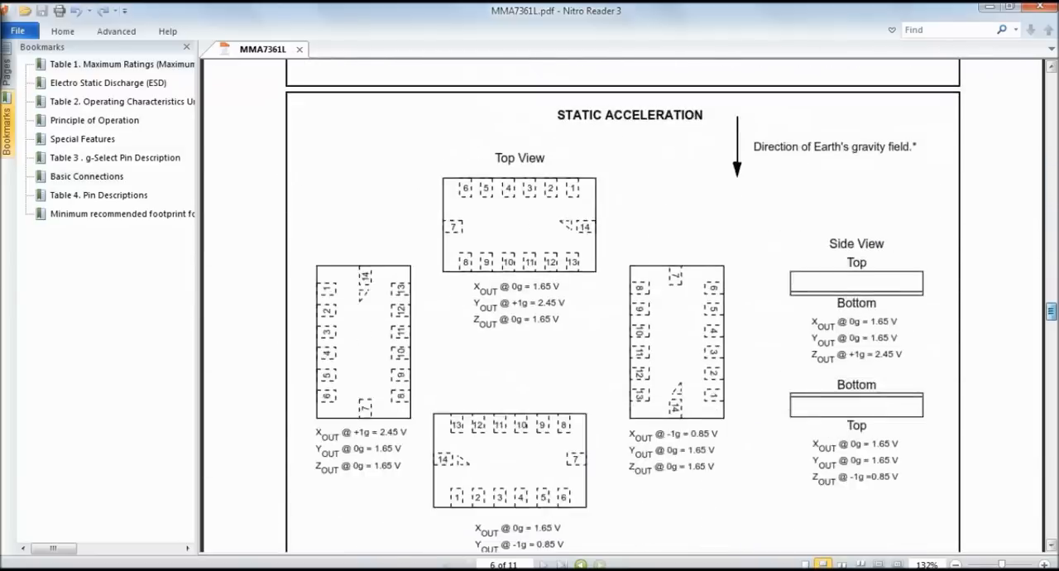
Check the datasheet's Static Acceleration voltages, then mark 2.45V as acceleration in the notes.
scroll(down, 3)
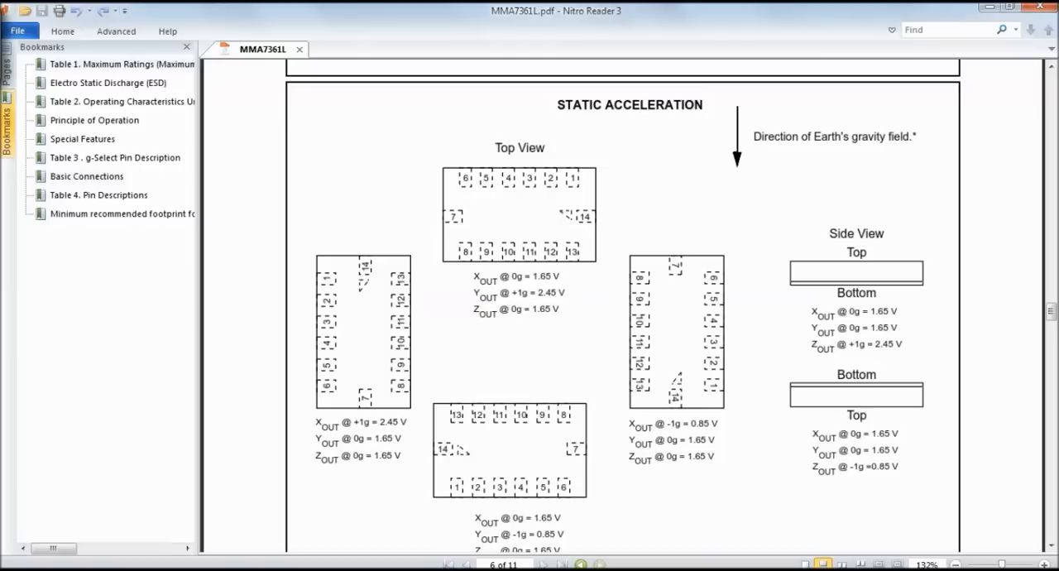
click(961, 563)
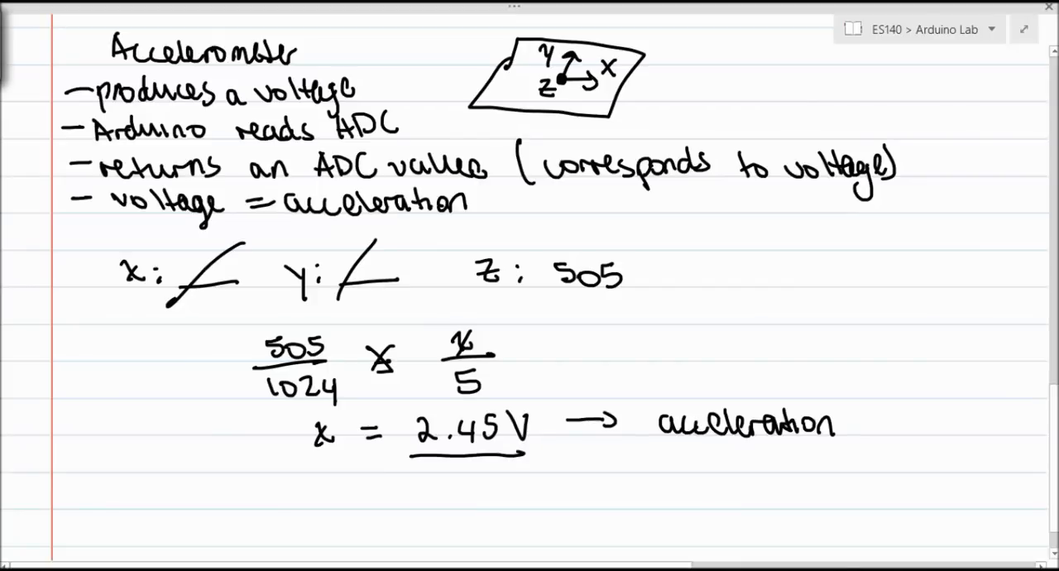
Write '1g' under 2.45V, view and close the board photo, and scroll the page down.
text(C)
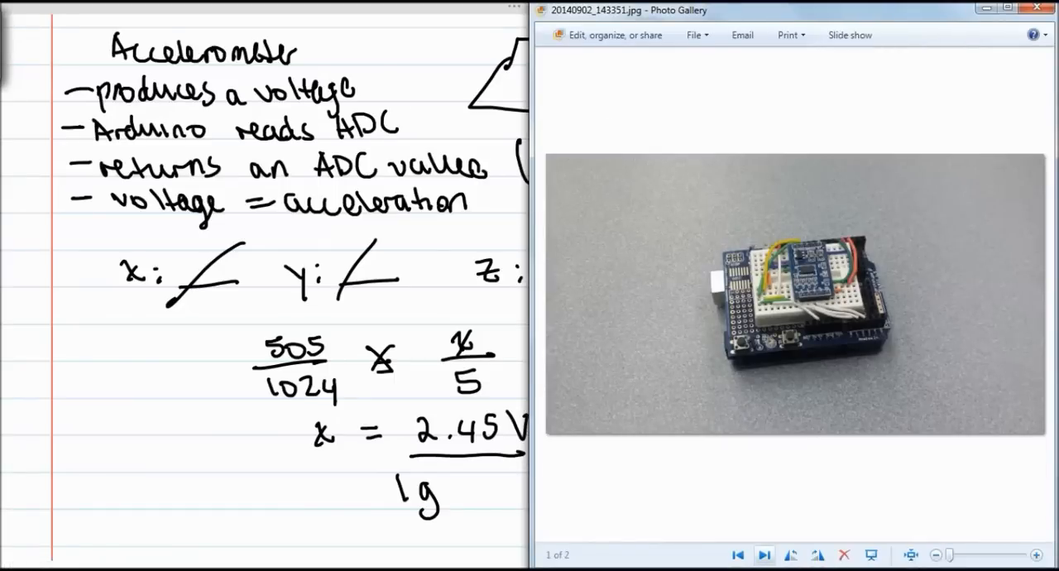
click(763, 555)
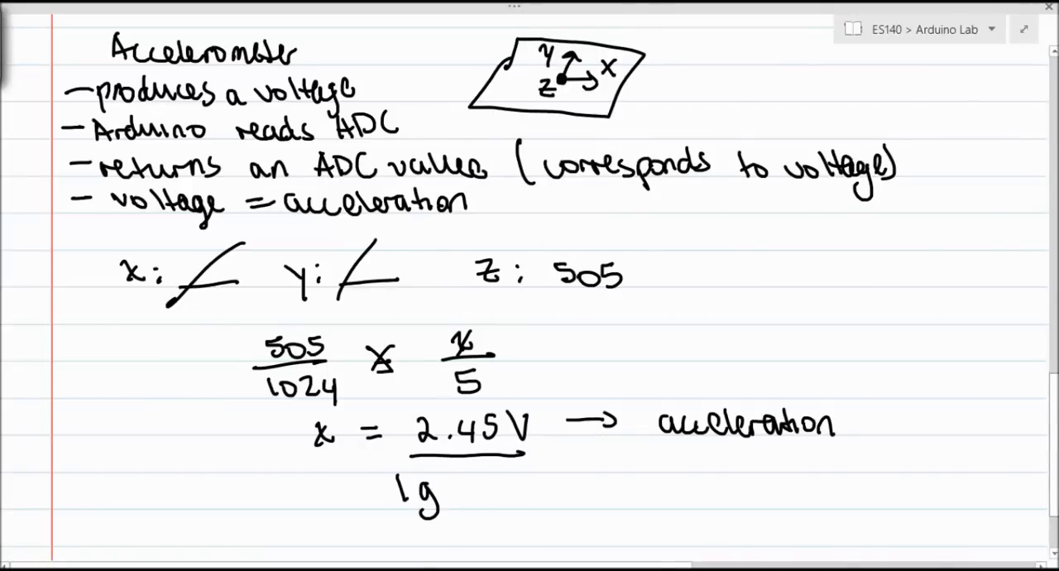
scroll(down, 3)
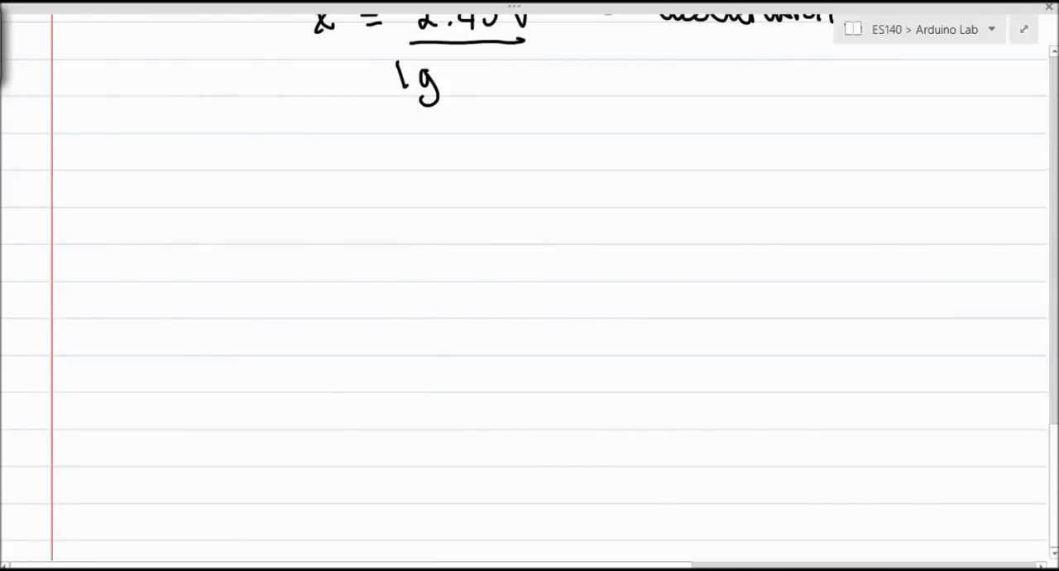
Write 'Arduino ADC = 180 ~ 170' and solve 170/1024 = x/5 to get x = 0.85V.
drag(240, 170, 238, 207)
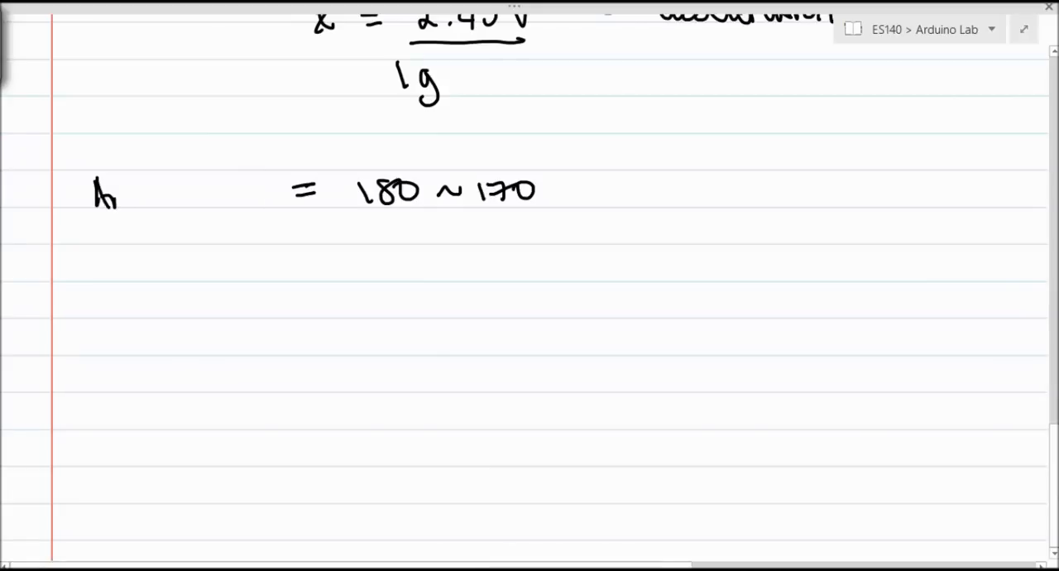
text(Arduino ADC)
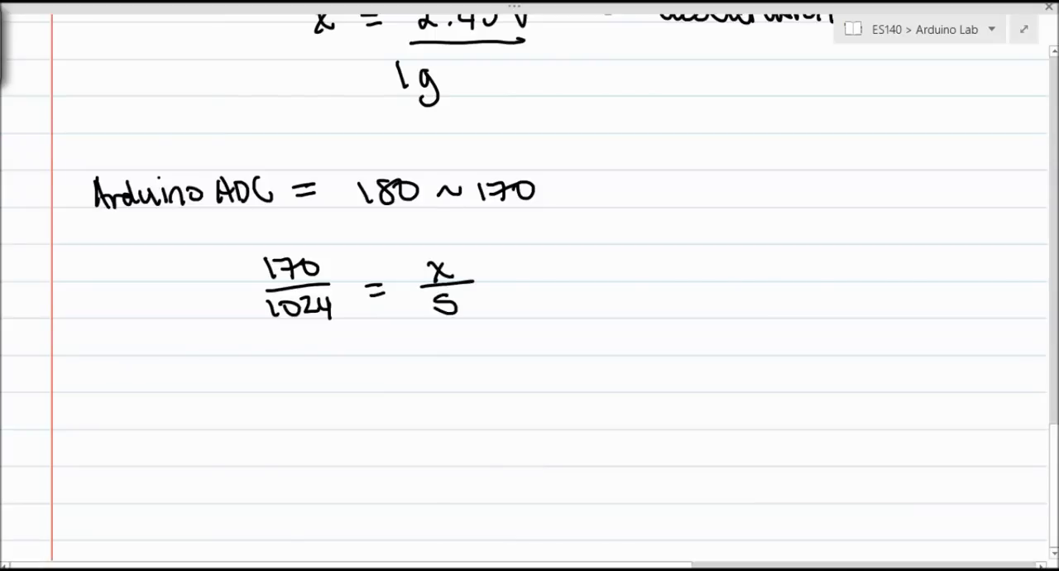
drag(368, 281, 393, 306)
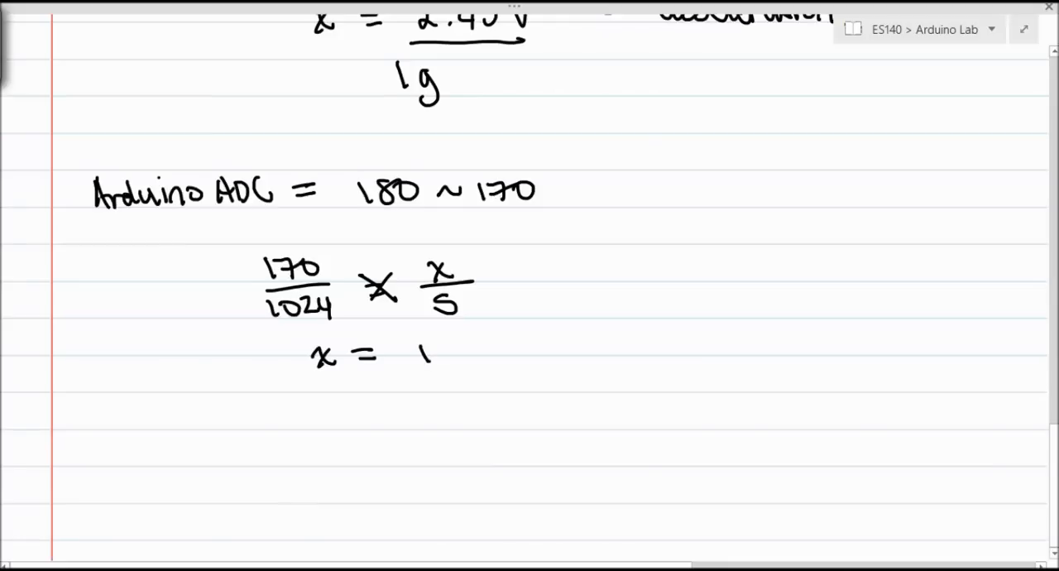
text(.65 V)
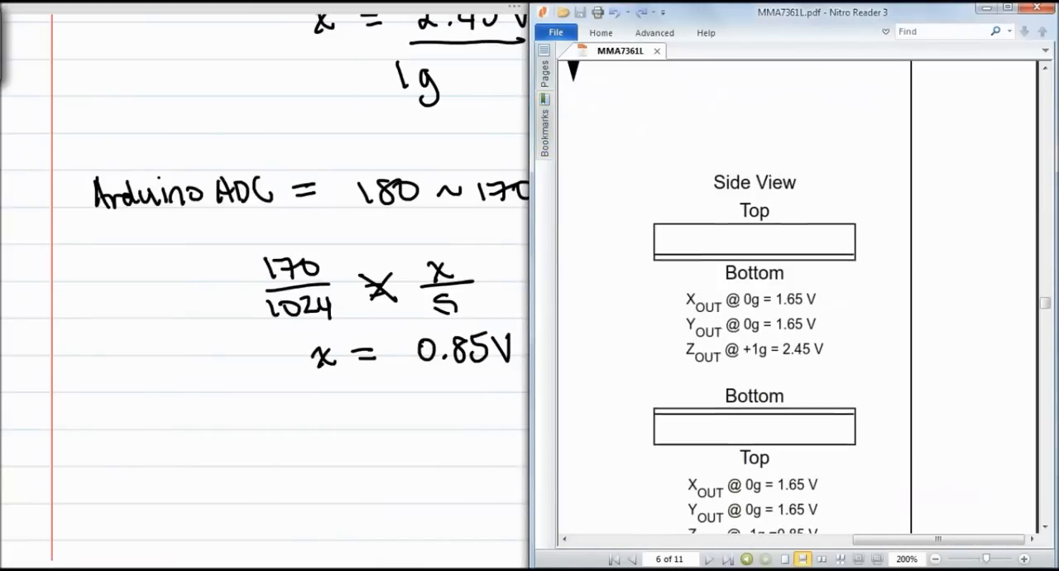
Compare with the datasheet's upside-down Side View output, then draw an arrow at 170/1024.
scroll(down, 3)
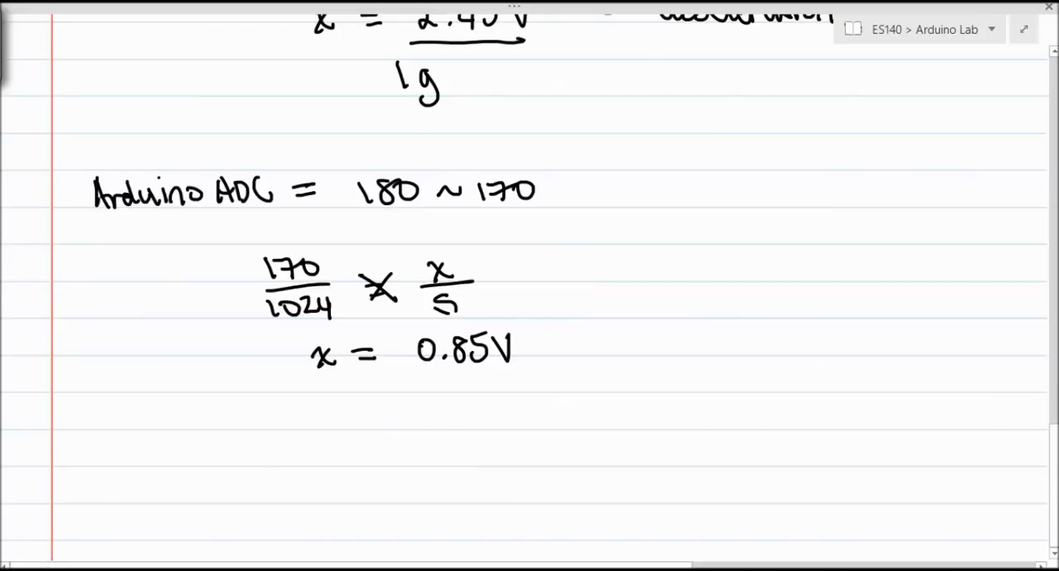
drag(214, 277, 248, 278)
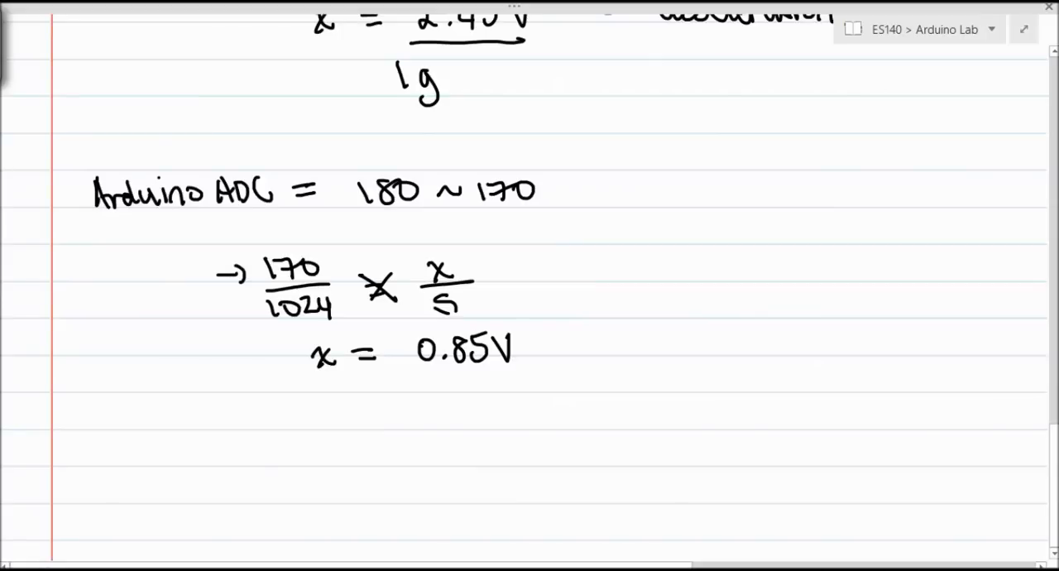